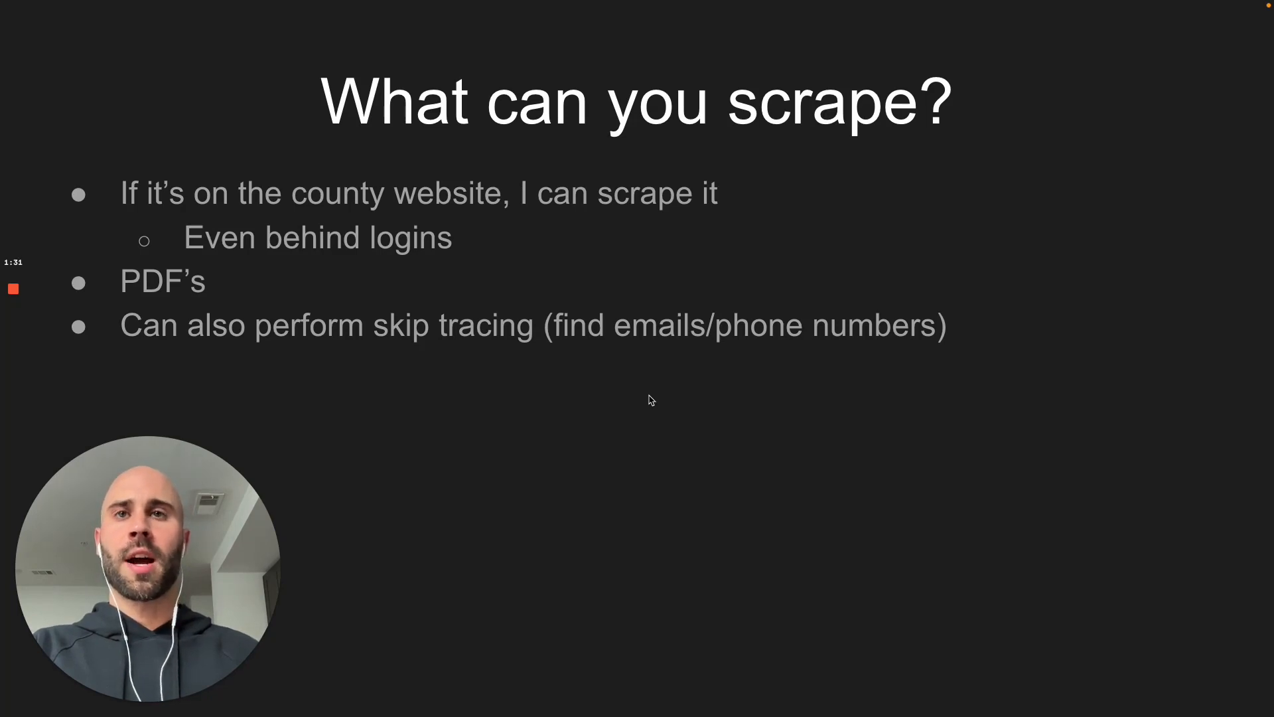
Read further down the web scraping thread to the tips on finding a site's API calls
{"action": "key", "text": "Right"}
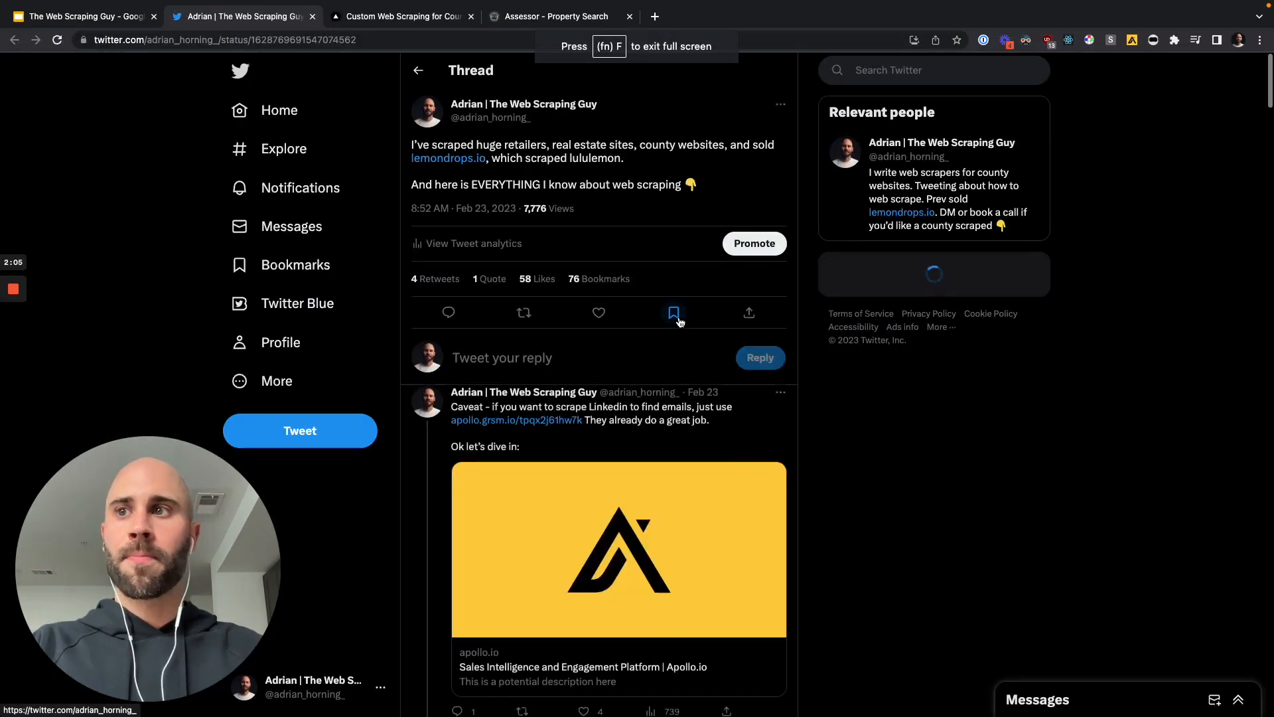
{"action": "scroll", "scroll_direction": "down", "scroll_amount": 3}
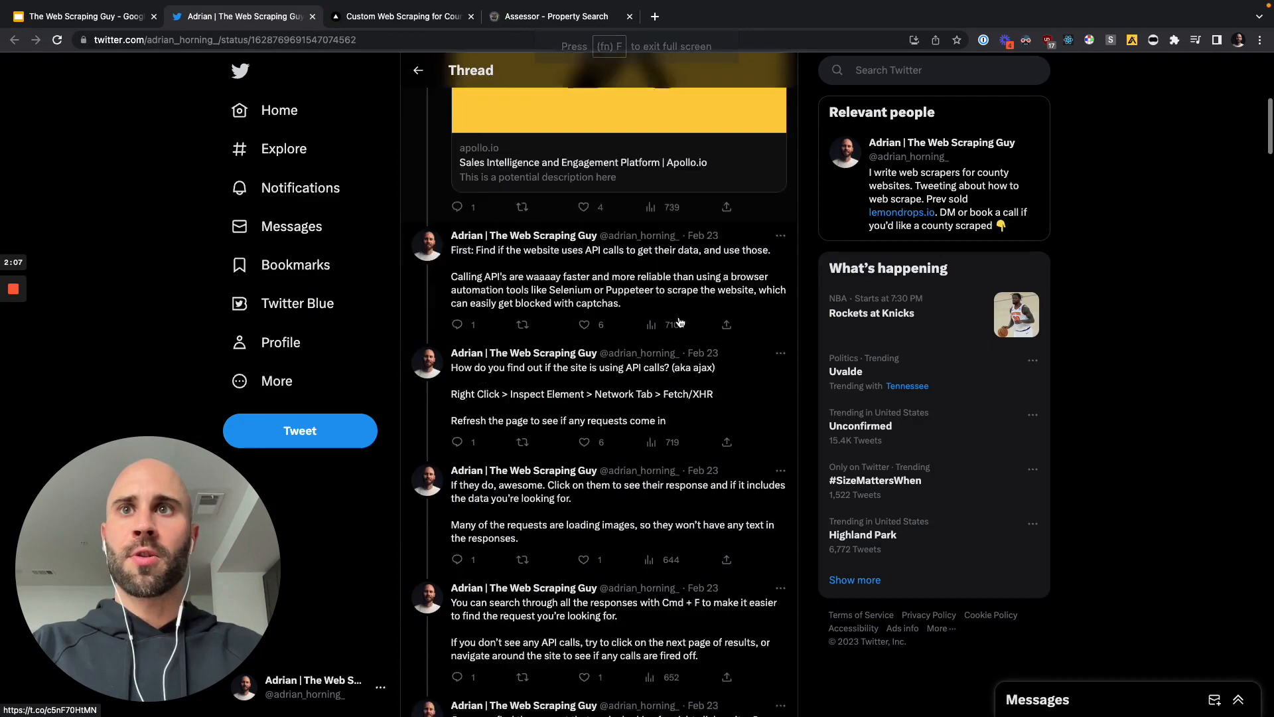
{"action": "scroll", "scroll_direction": "down", "scroll_amount": 3}
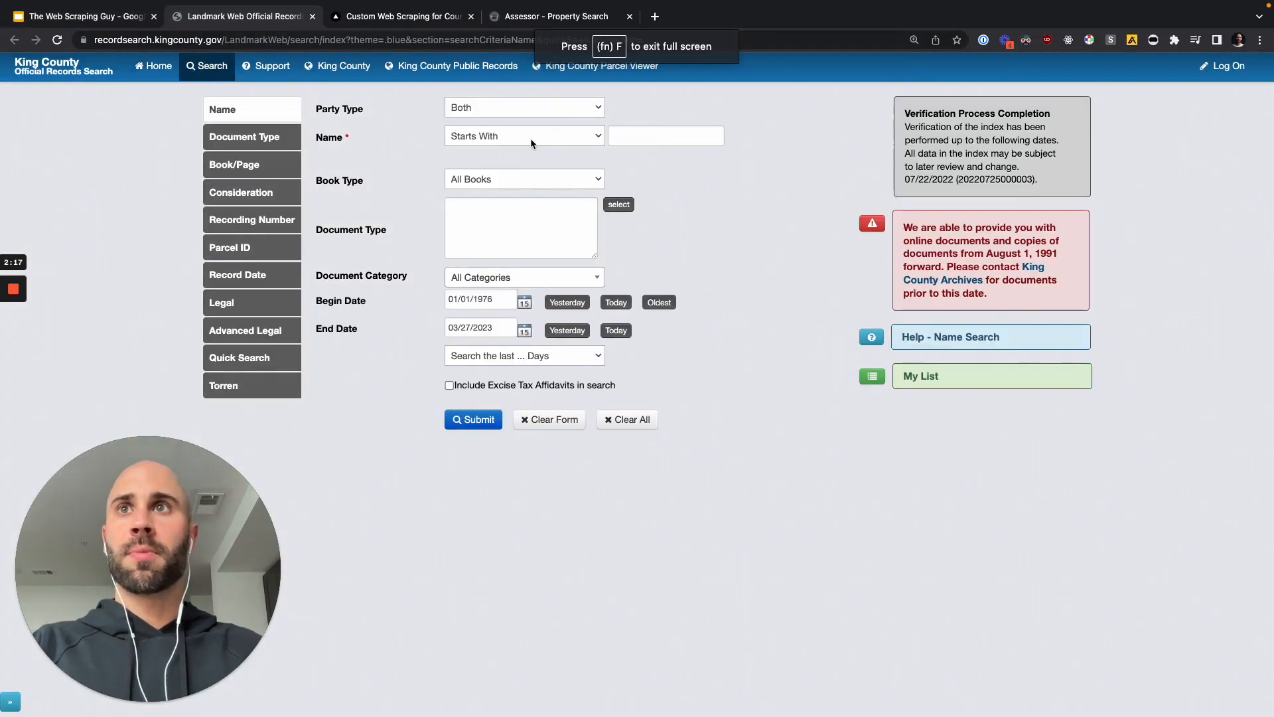
Set the name match to Contains and choose DEED as the document type
{"action": "left_click", "coordinate": [523, 135]}
{"action": "type", "text": "Sm"}
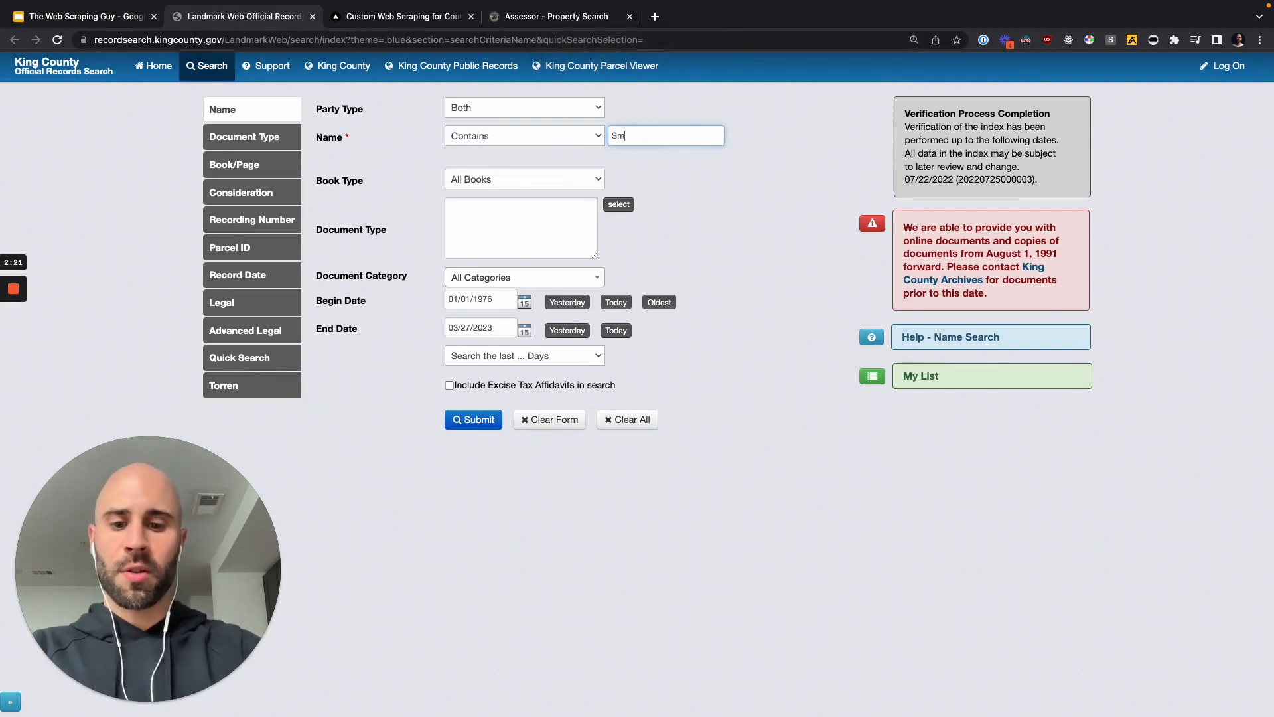
{"action": "left_click", "coordinate": [619, 204]}
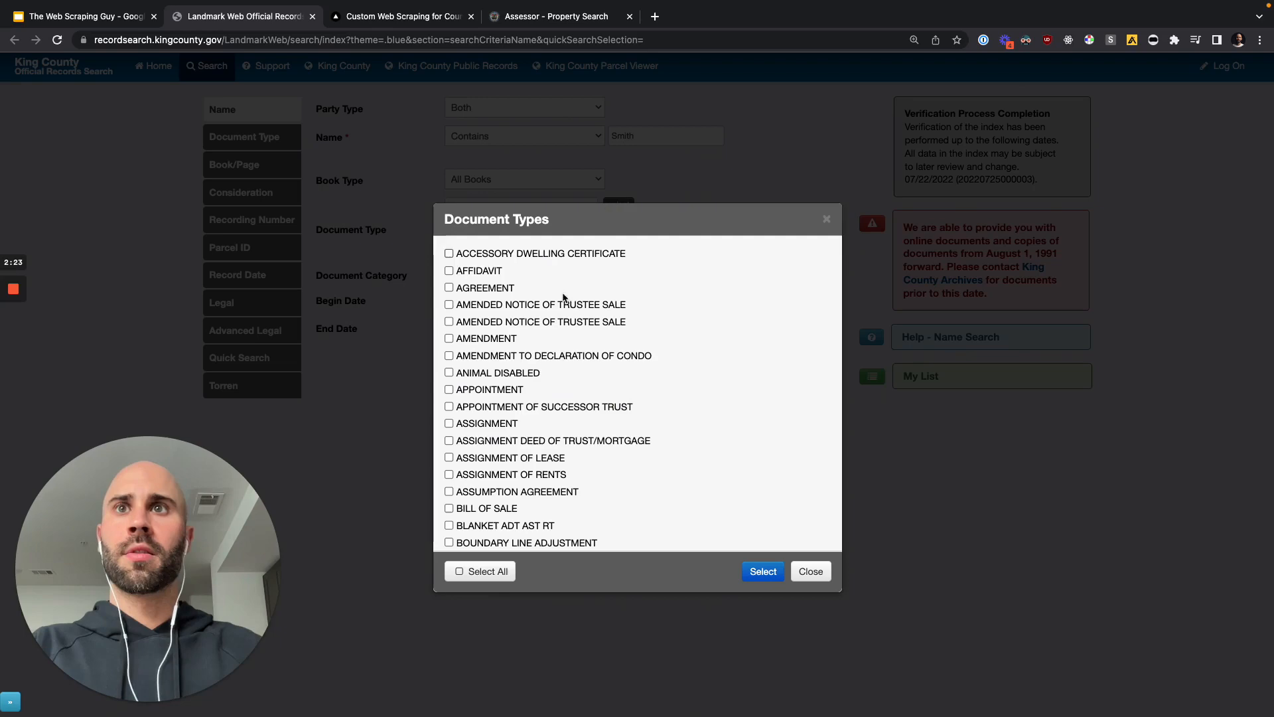
{"action": "scroll", "scroll_direction": "down", "scroll_amount": 3}
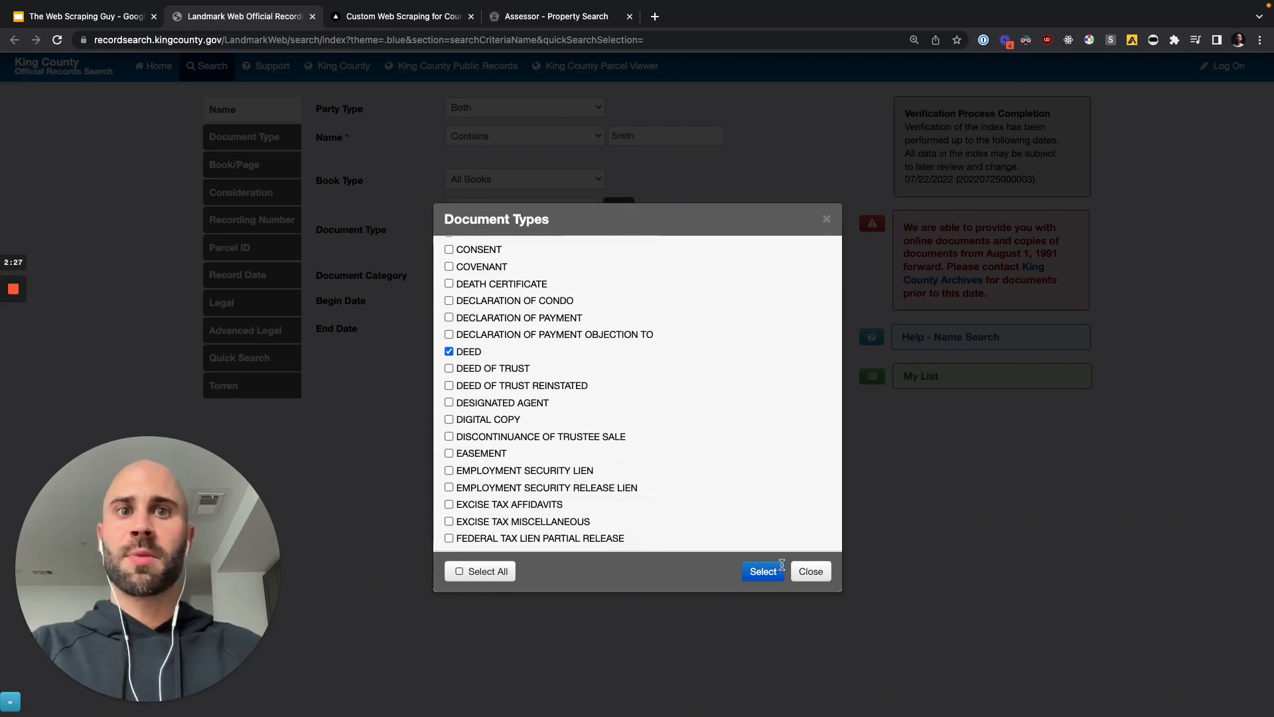
{"action": "left_click", "coordinate": [762, 571]}
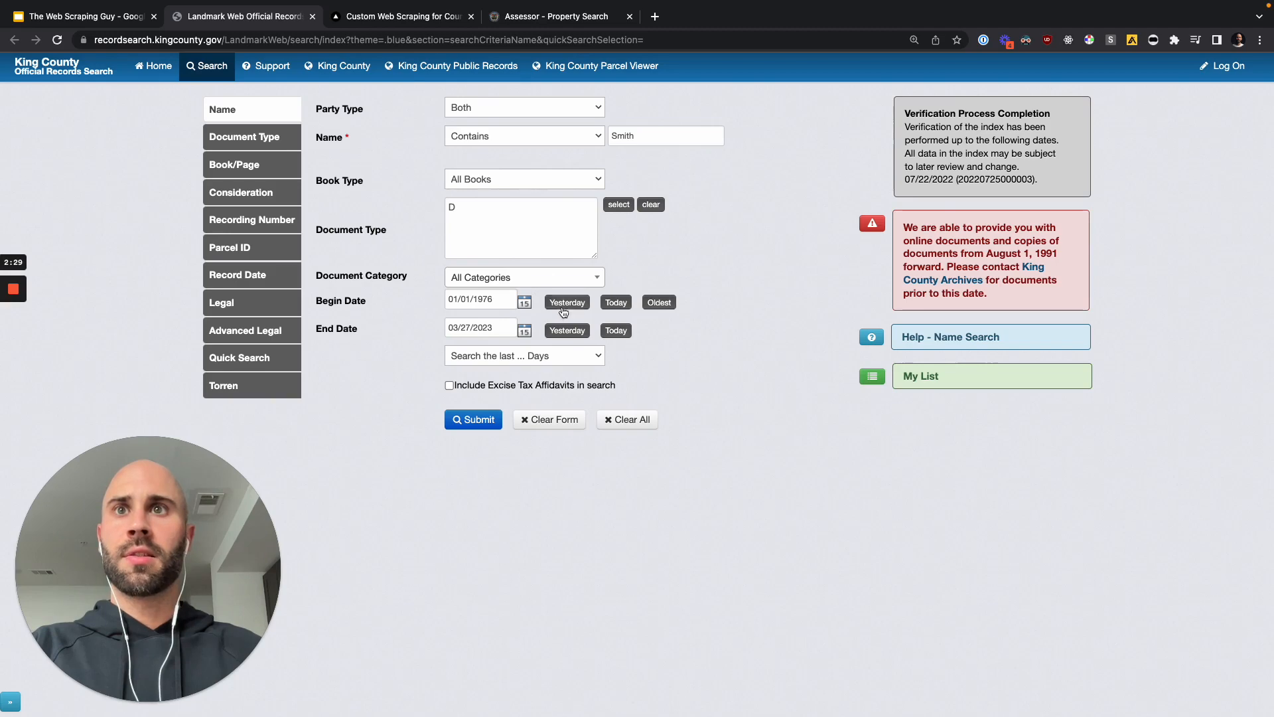
Set the begin date to 02/27/2023 and run the Smith deed records search
{"action": "left_click", "coordinate": [481, 299]}
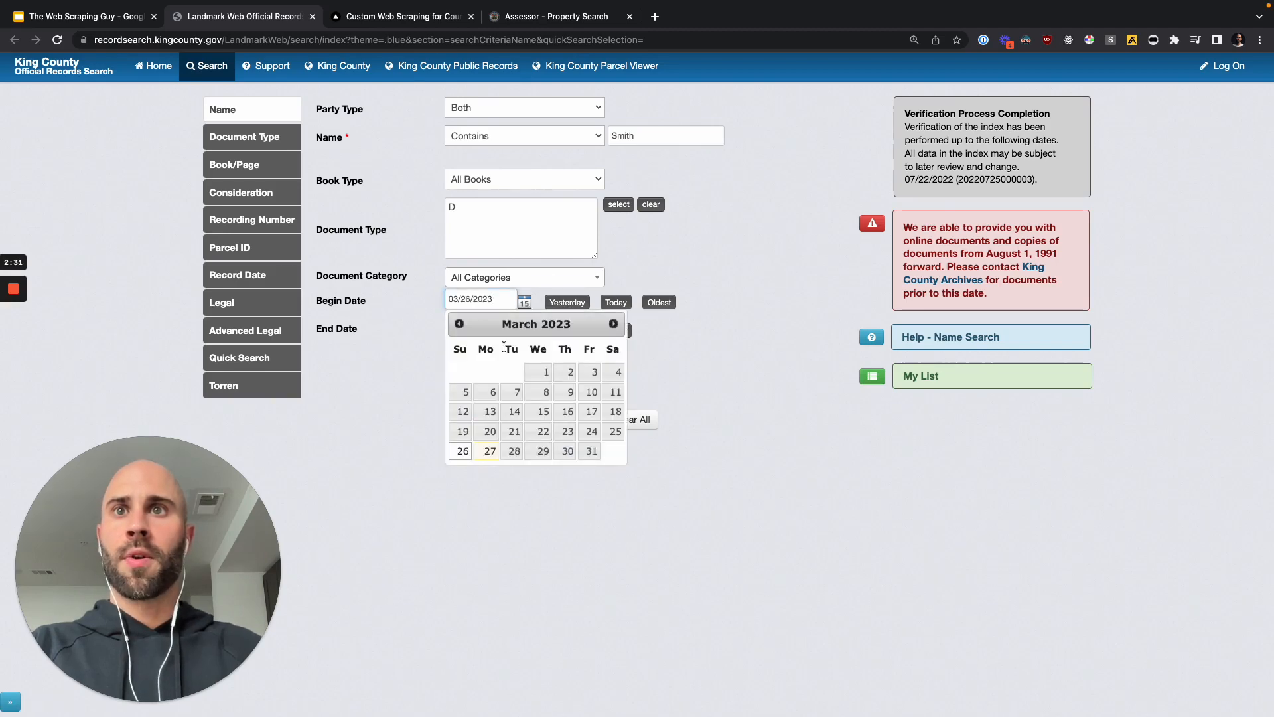
{"action": "left_click", "coordinate": [490, 452]}
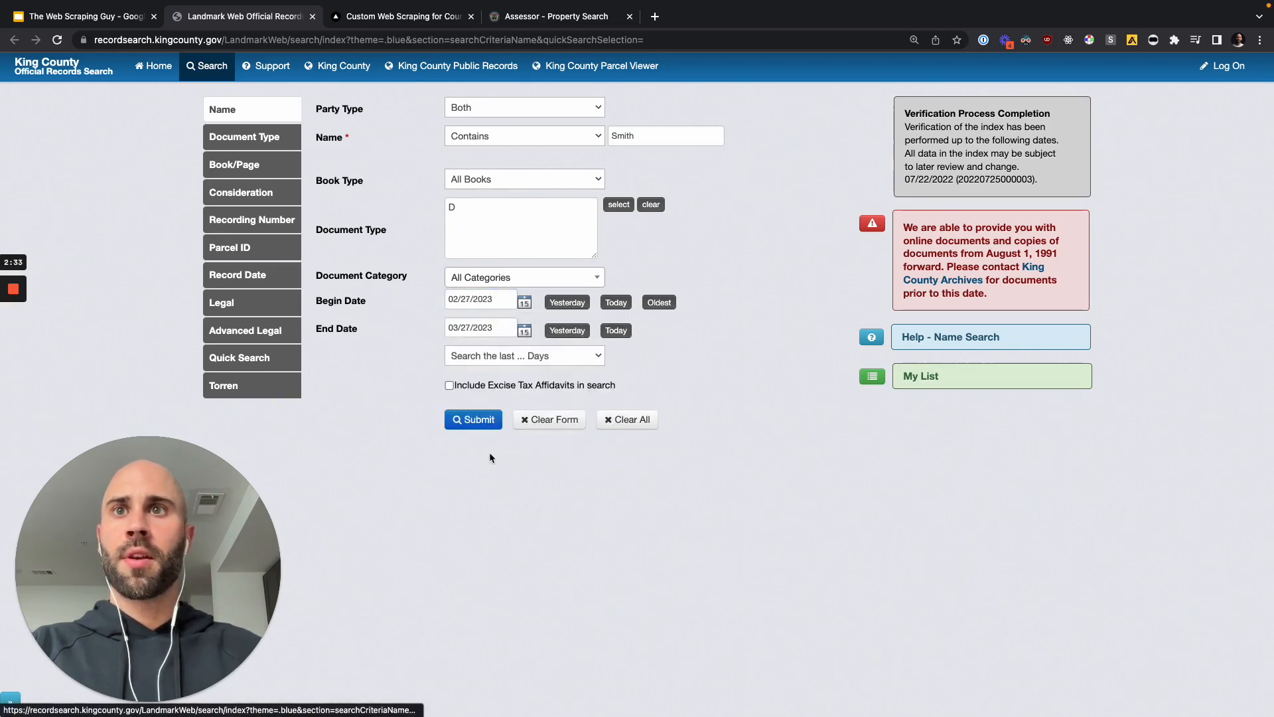
{"action": "left_click", "coordinate": [473, 420]}
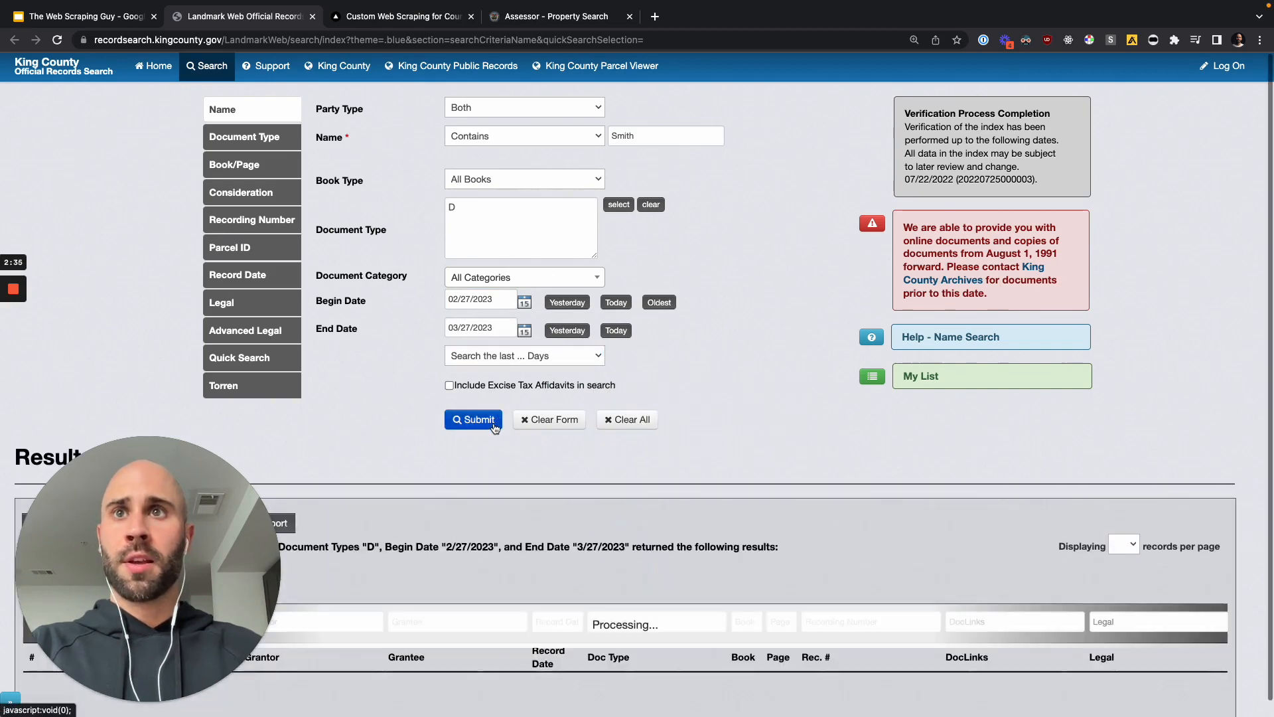
{"action": "scroll", "scroll_direction": "down", "scroll_amount": 3}
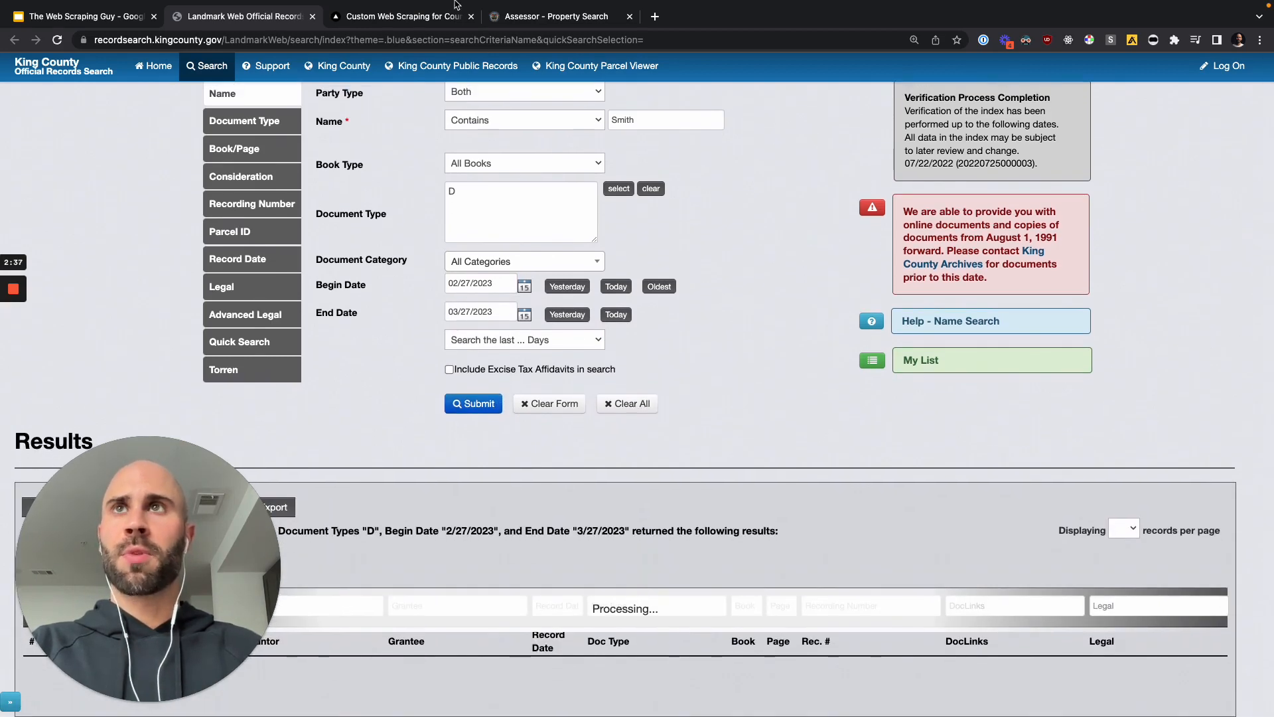
On the scraper site's Get King County Documents form, choose DEED as the document type
{"action": "left_click", "coordinate": [399, 16]}
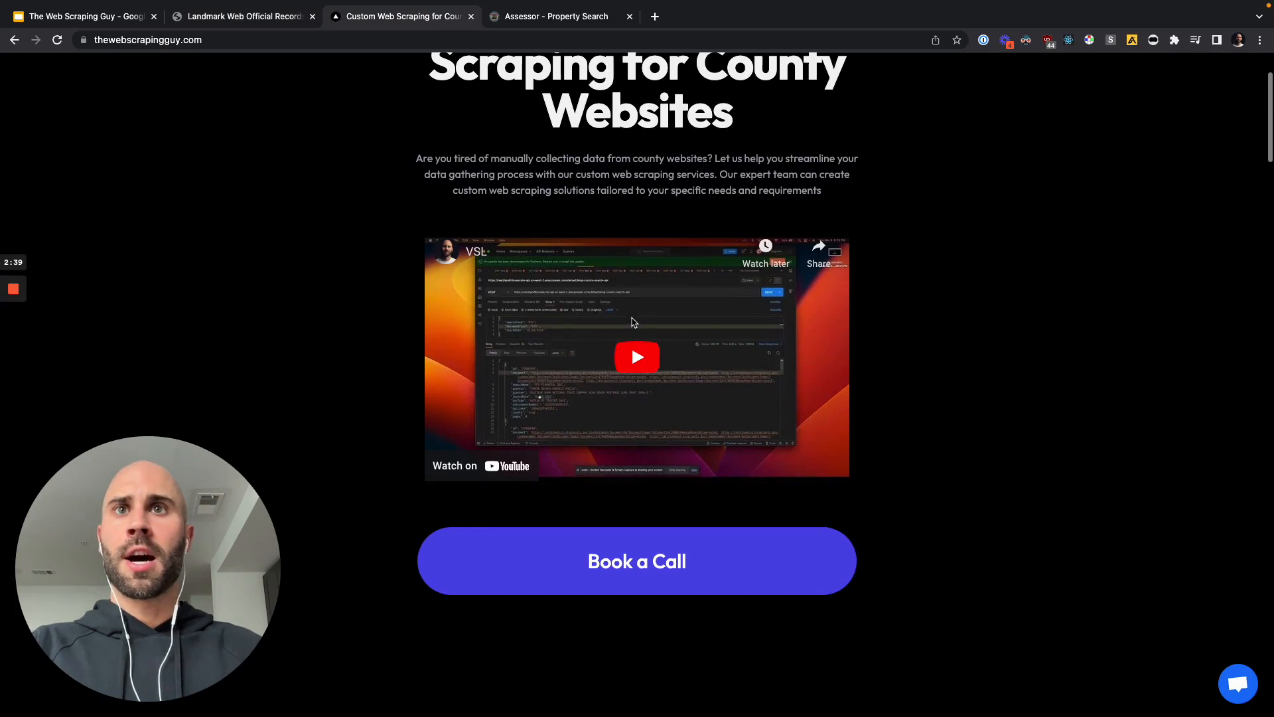
{"action": "scroll", "scroll_direction": "down", "scroll_amount": 3}
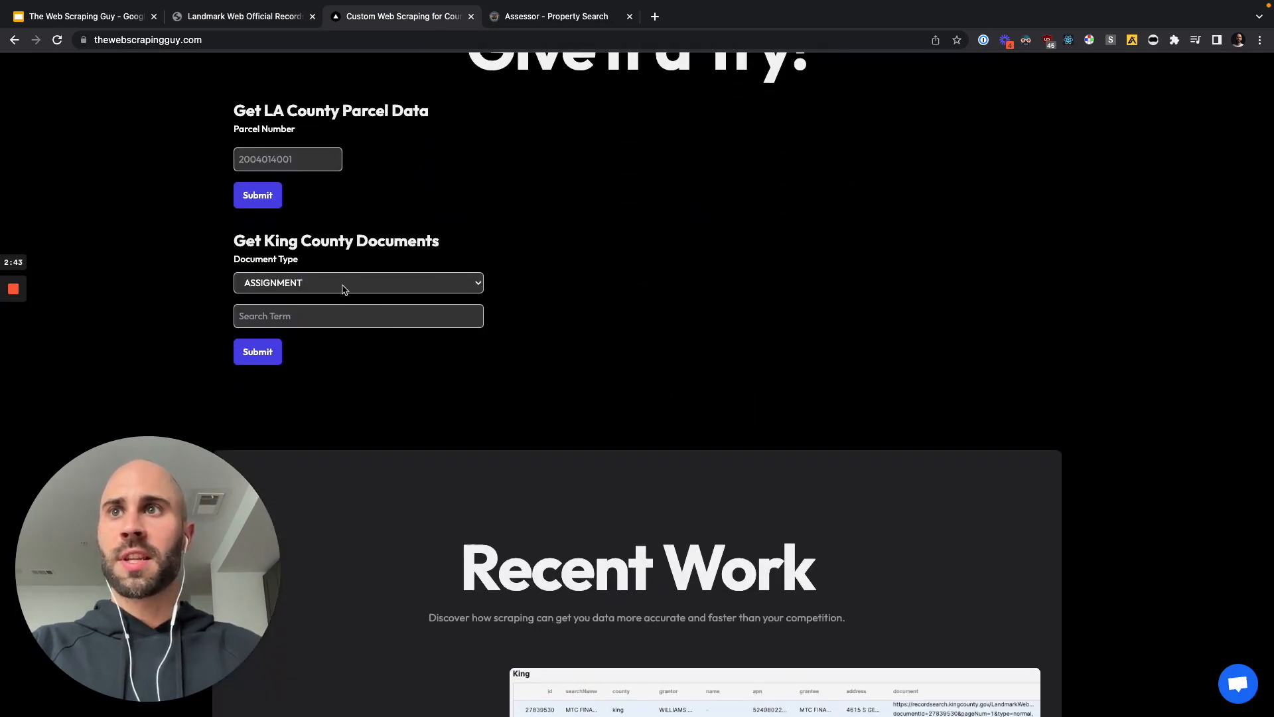
{"action": "left_click", "coordinate": [357, 281]}
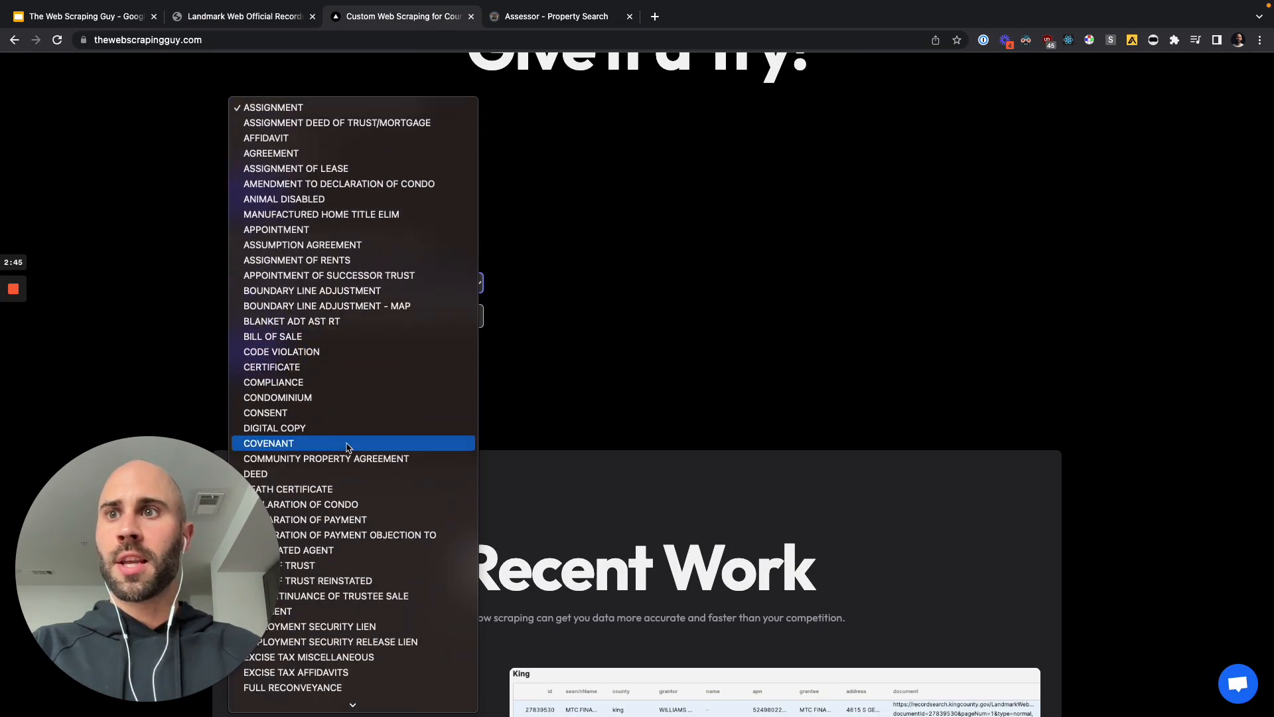
{"action": "scroll", "scroll_direction": "down", "scroll_amount": 3}
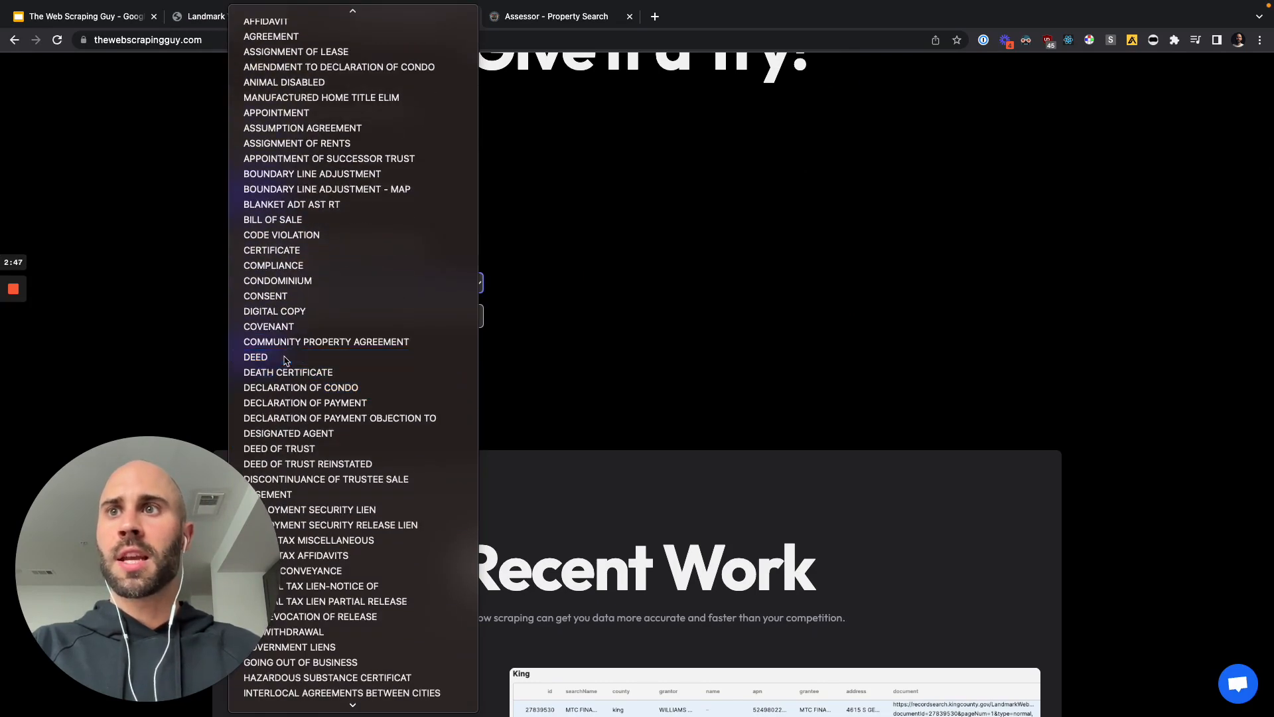
{"action": "left_click", "coordinate": [254, 357]}
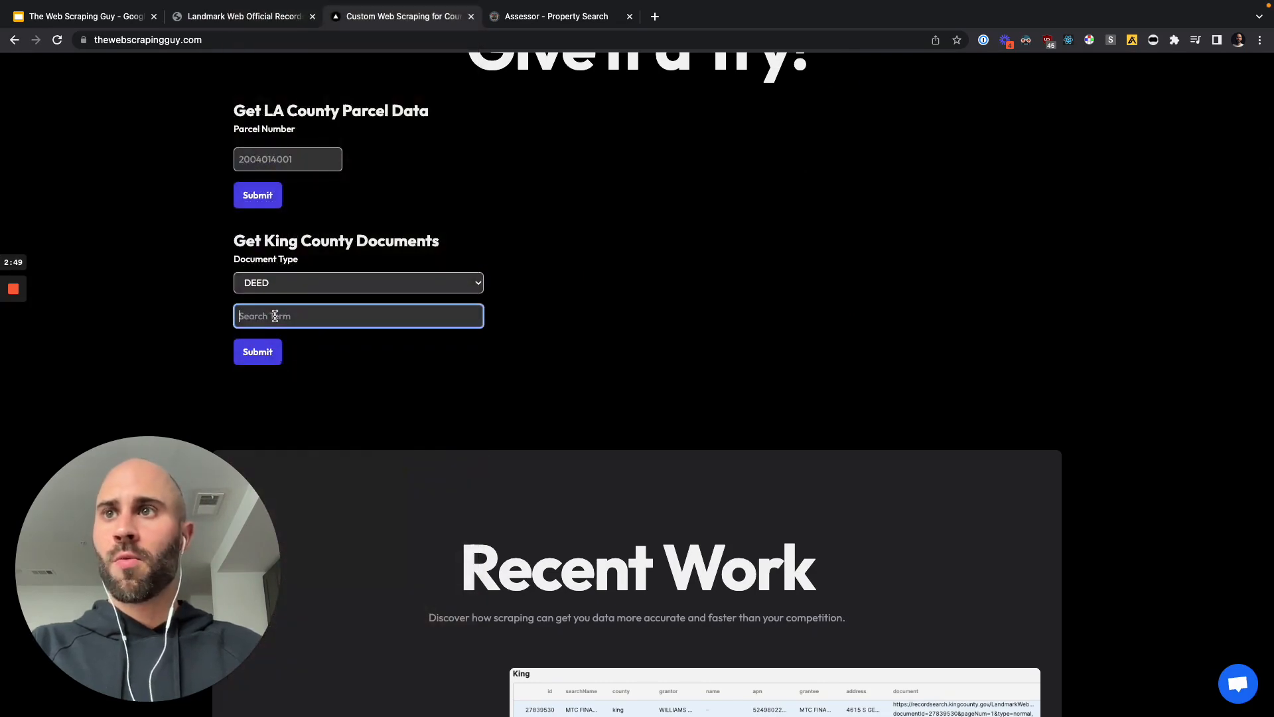
Enter Smith as the search term and submit the King County documents request
{"action": "type", "text": "SMo"}
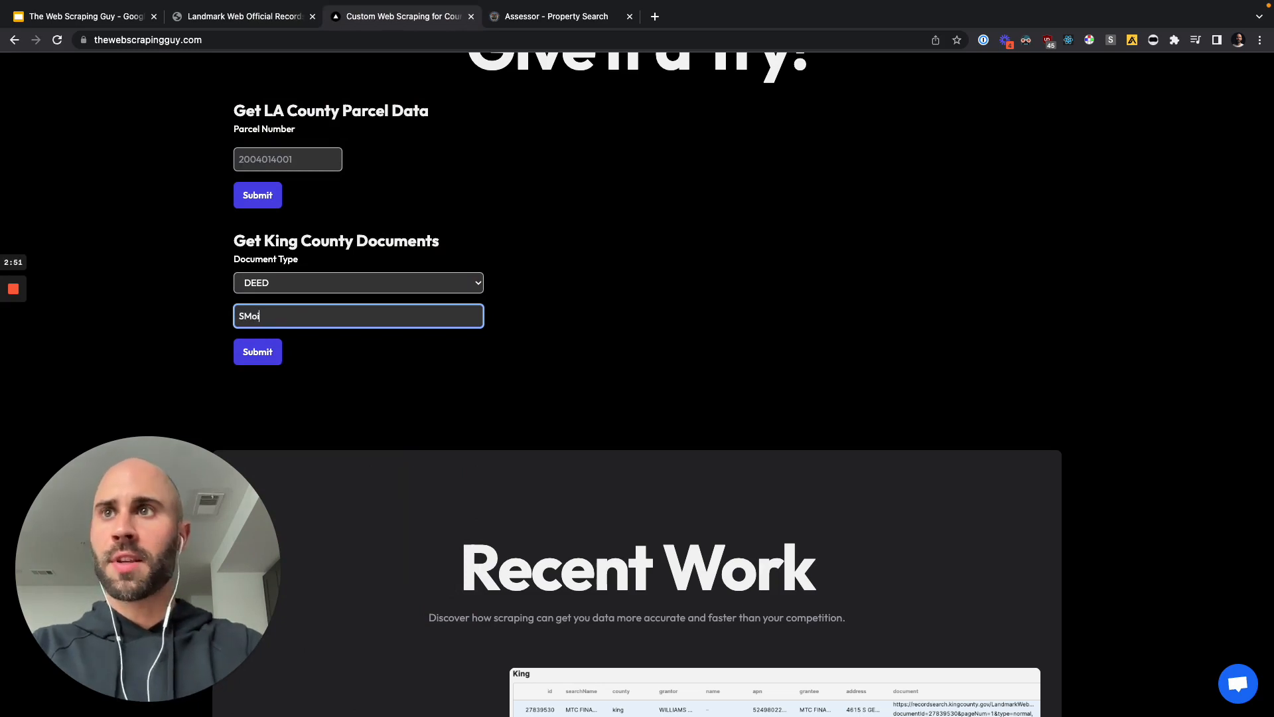
{"action": "type", "text": "Smith"}
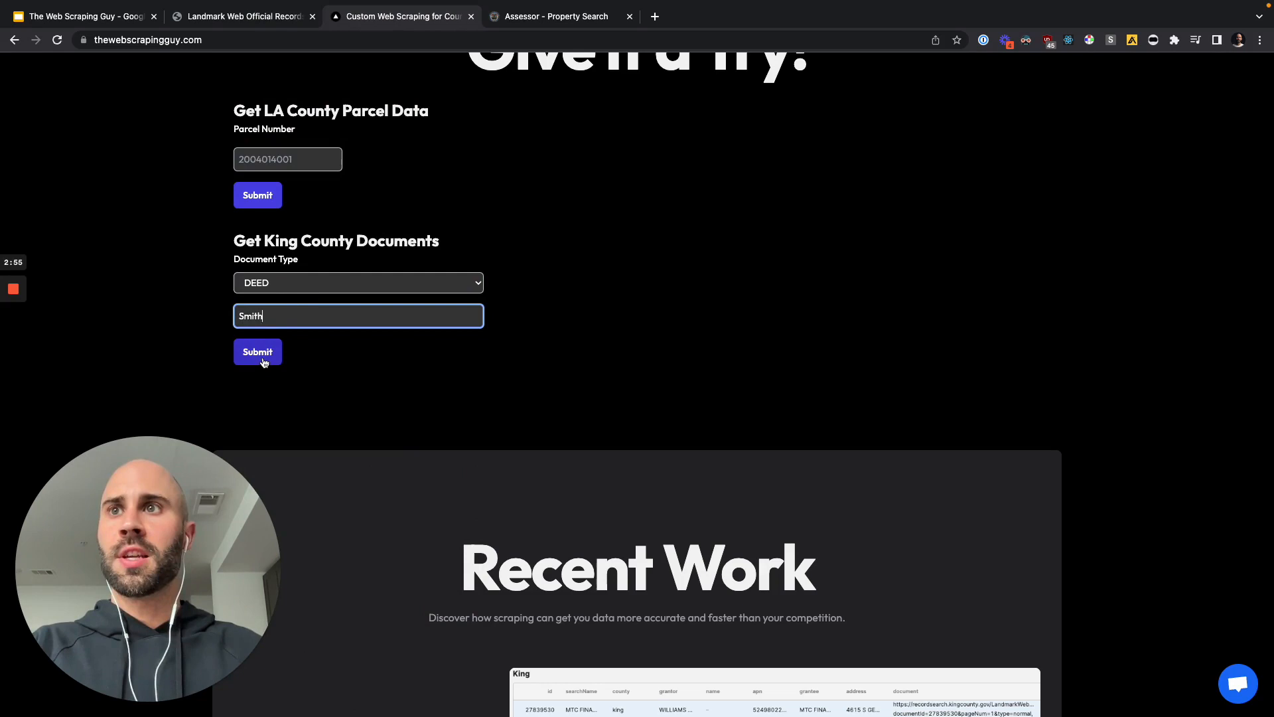
{"action": "left_click", "coordinate": [257, 352]}
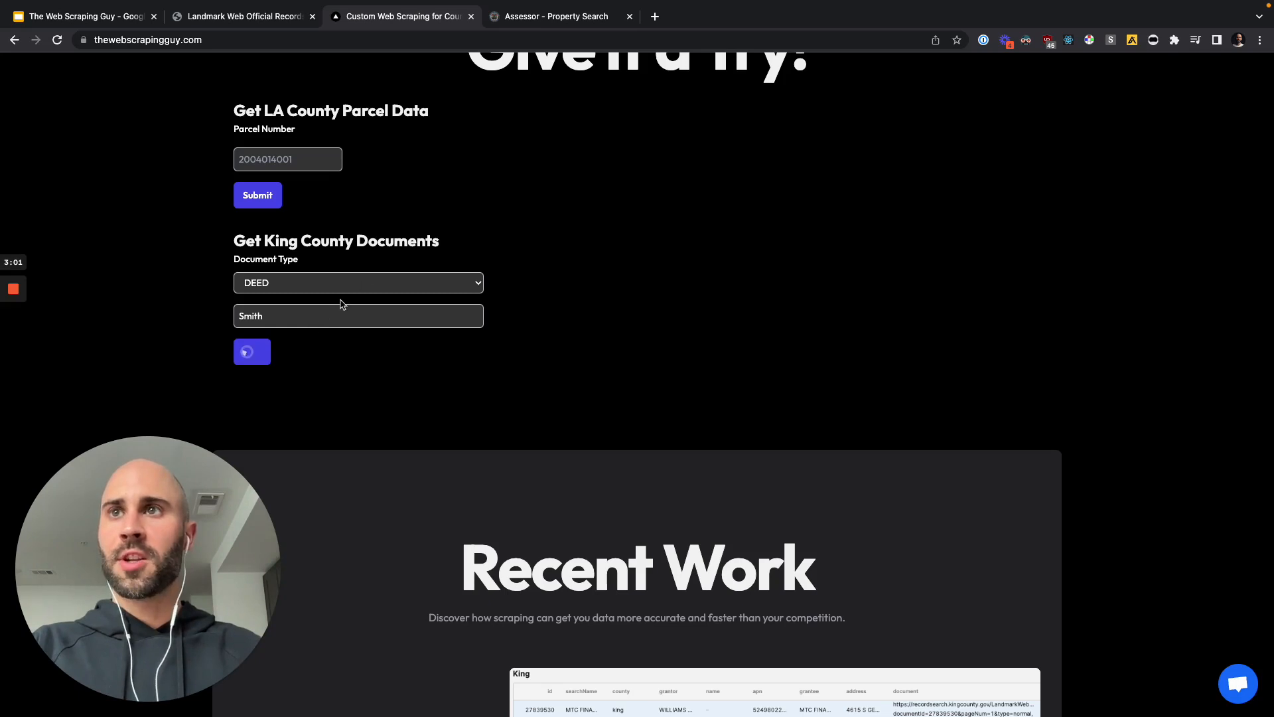
{"action": "mouse_move", "coordinate": [314, 40]}
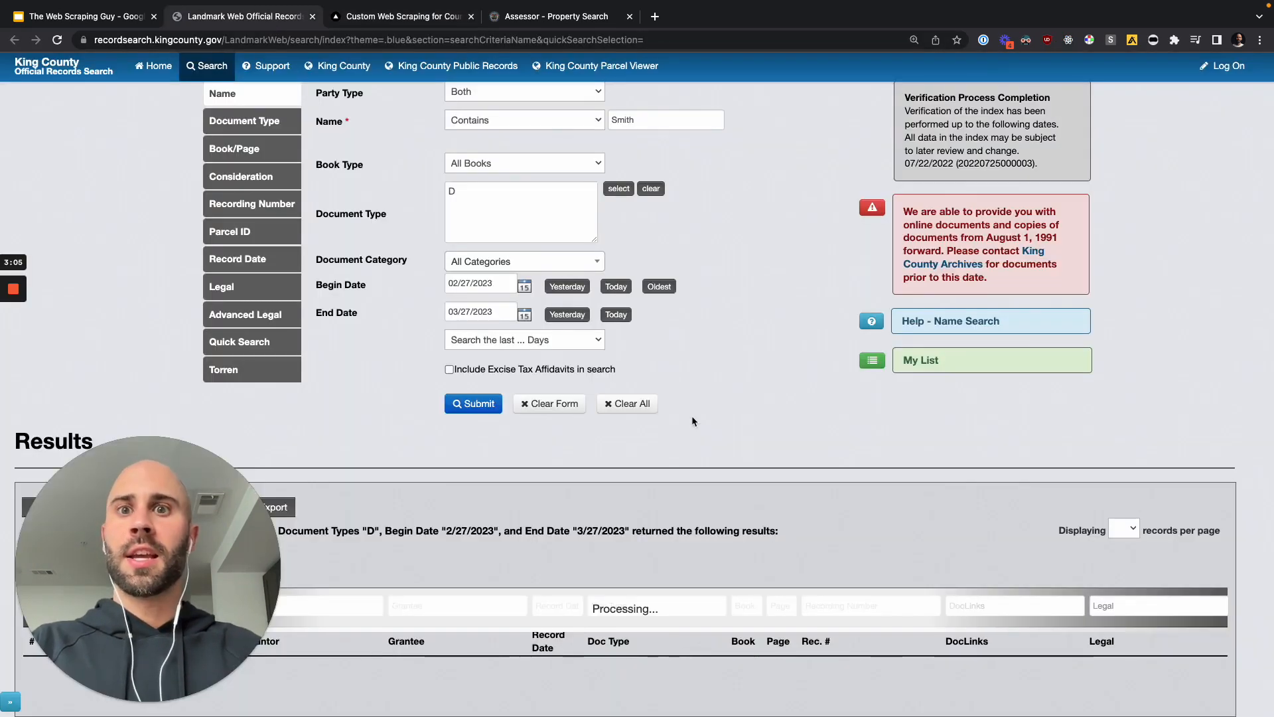
{"action": "mouse_move", "coordinate": [627, 470]}
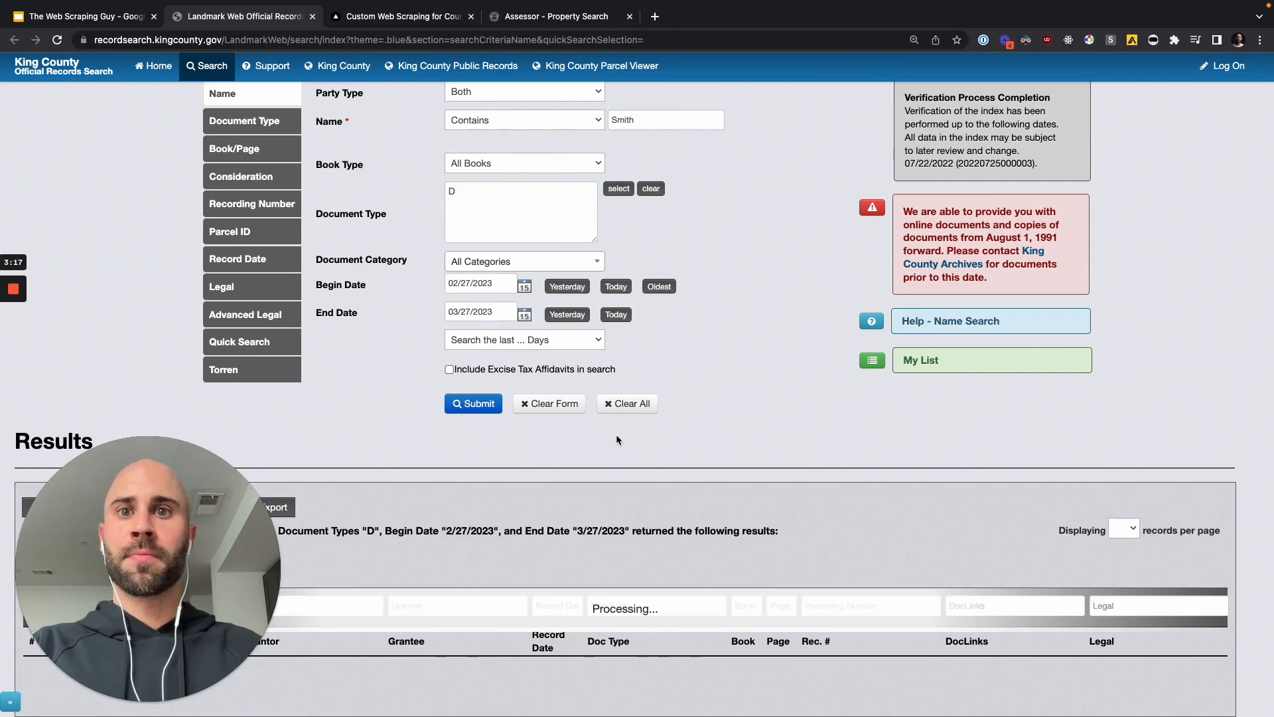
{"action": "mouse_move", "coordinate": [565, 350]}
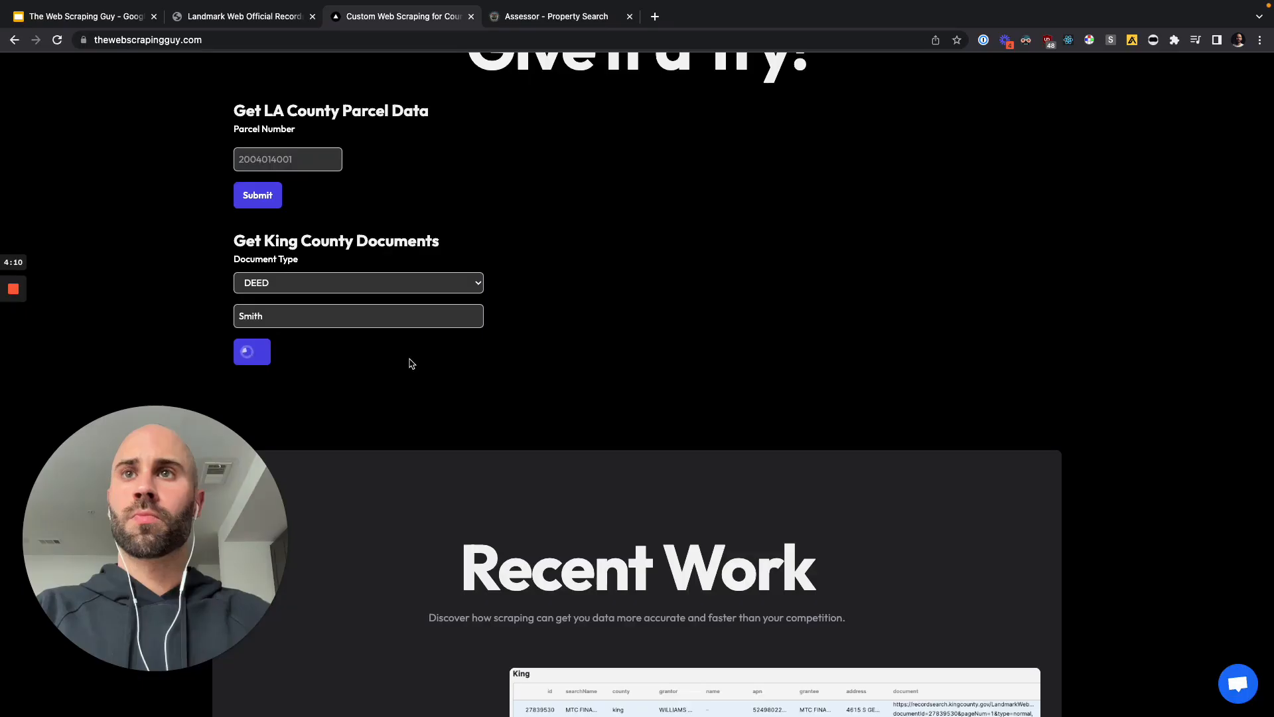
Review the King County records search results listing the Smith deeds
{"action": "left_click", "coordinate": [252, 350]}
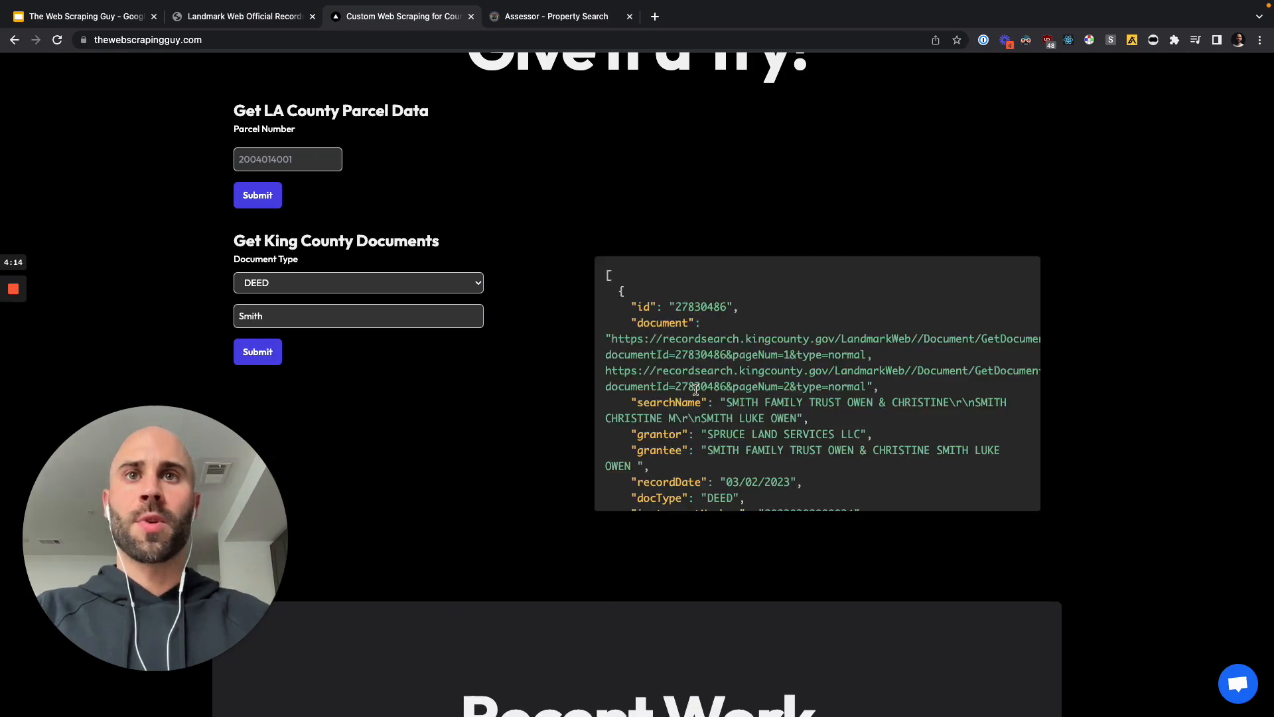
{"action": "scroll", "scroll_direction": "down", "scroll_amount": 3}
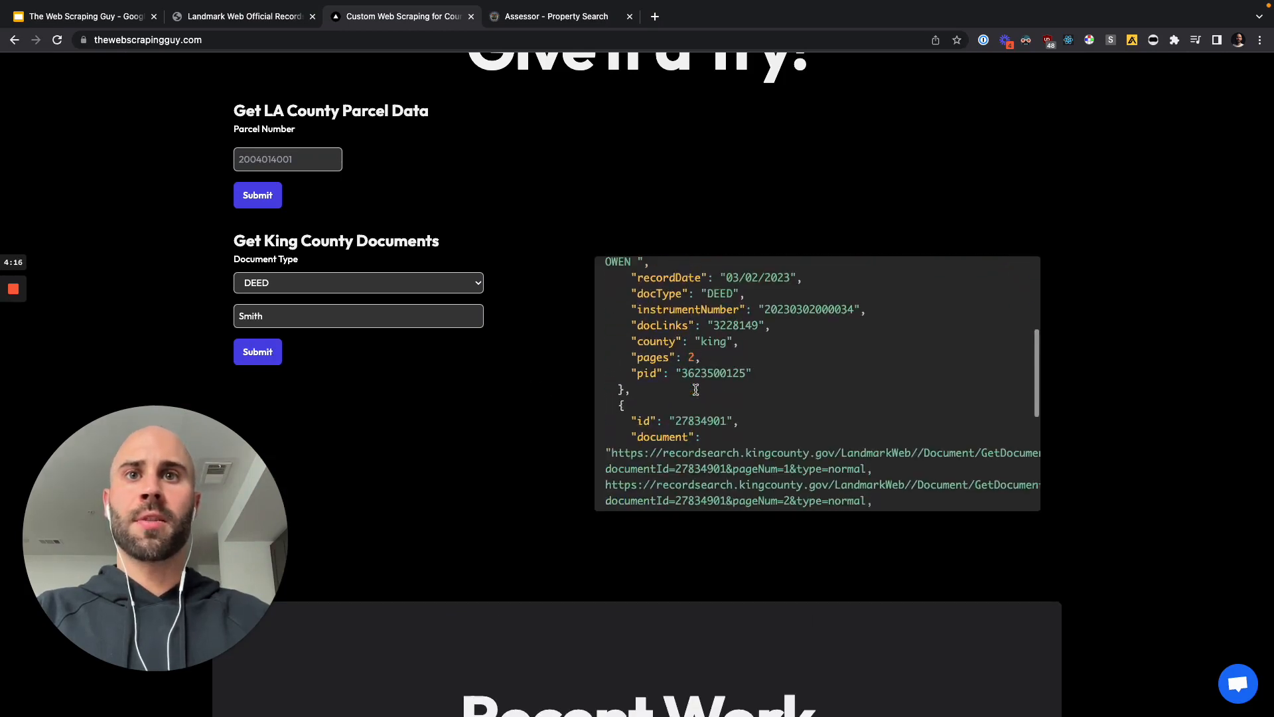
{"action": "scroll", "scroll_direction": "down", "scroll_amount": 3}
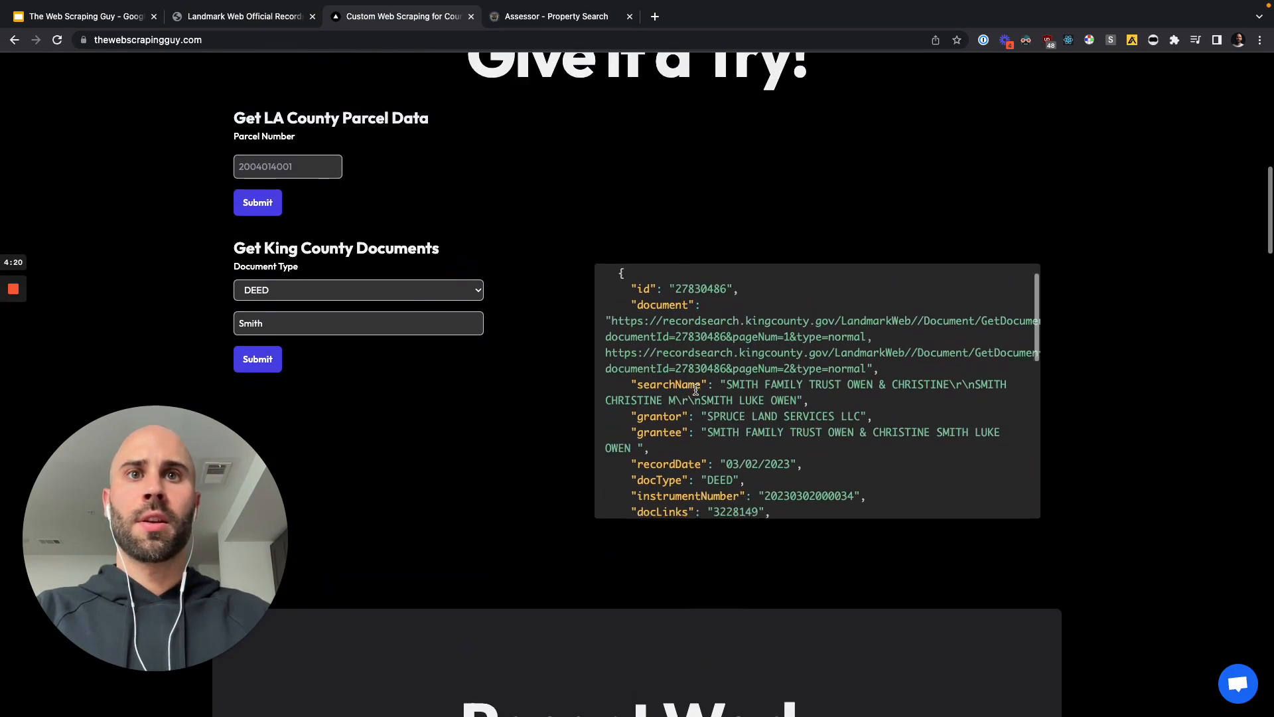
{"action": "scroll", "scroll_direction": "down", "scroll_amount": 3}
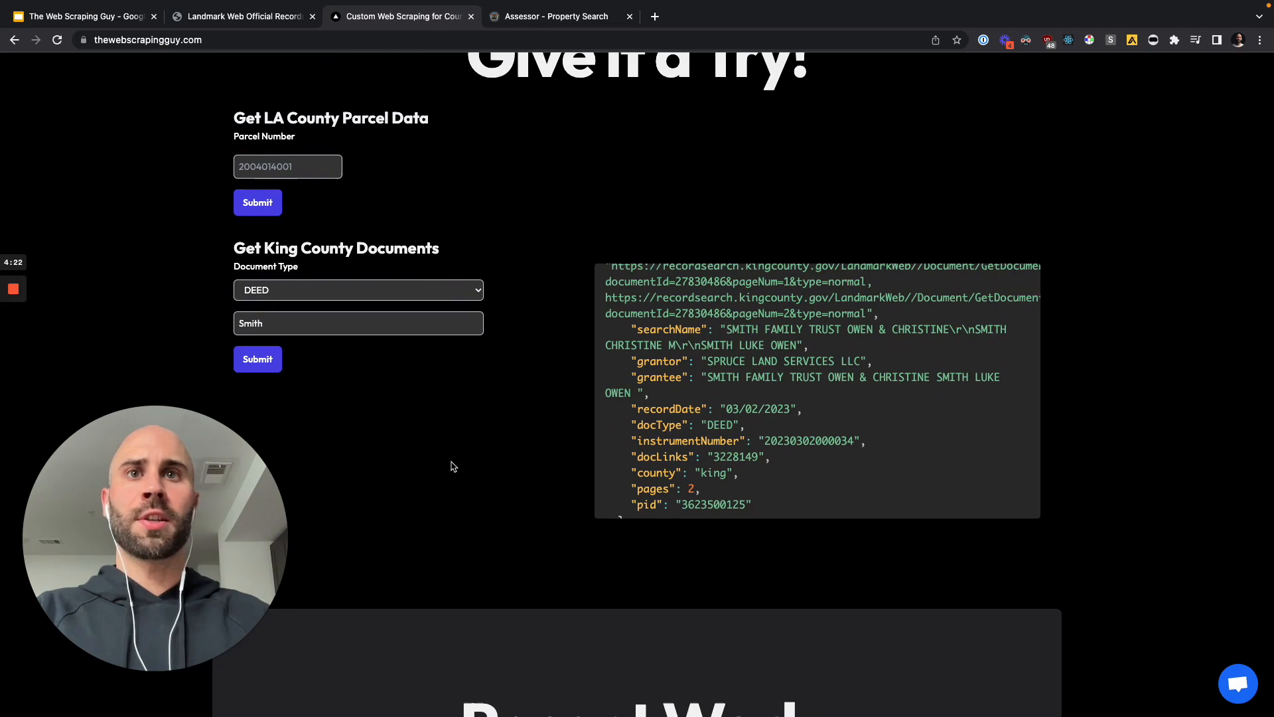
{"action": "left_click", "coordinate": [241, 15]}
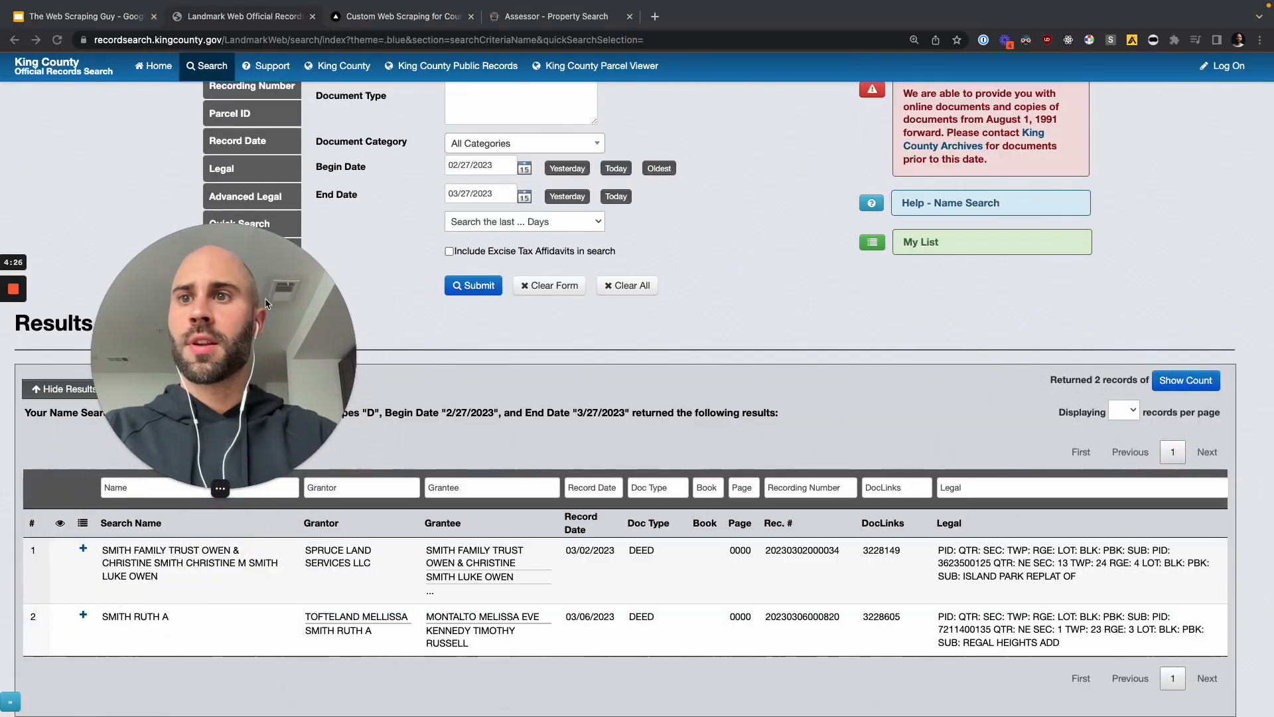
{"action": "left_click", "coordinate": [401, 16]}
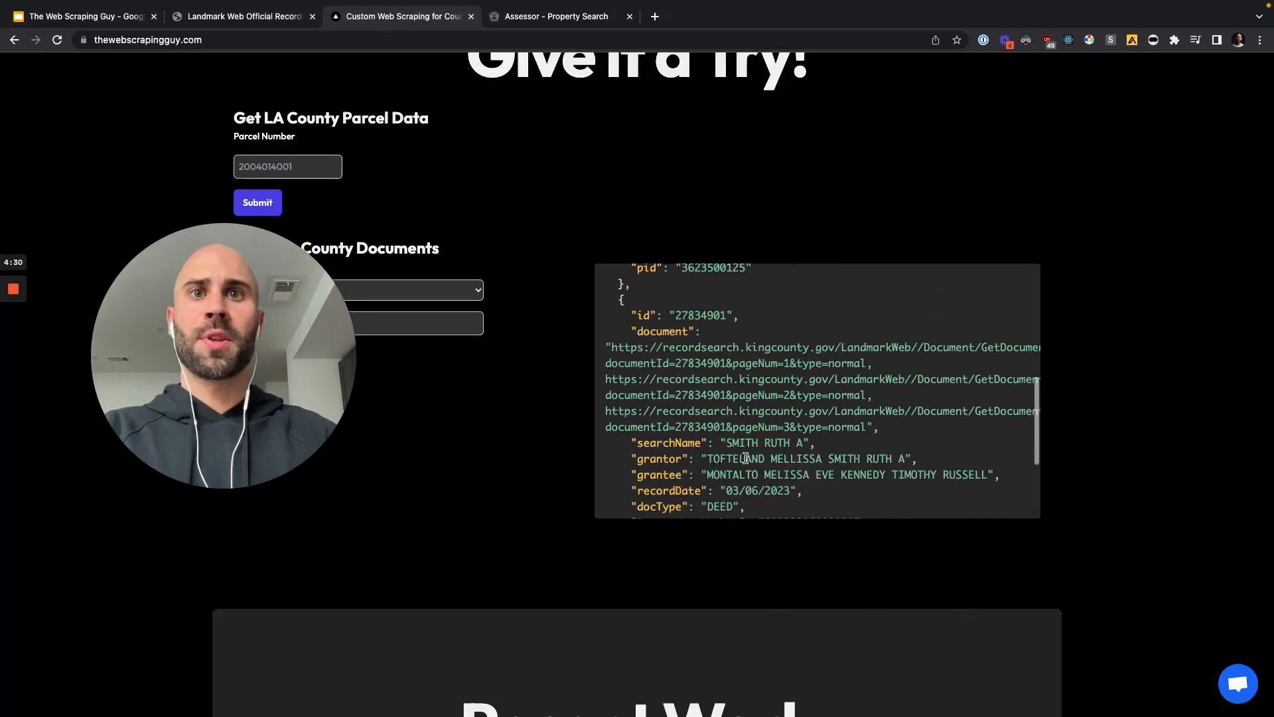
{"action": "scroll", "scroll_direction": "down", "scroll_amount": 3}
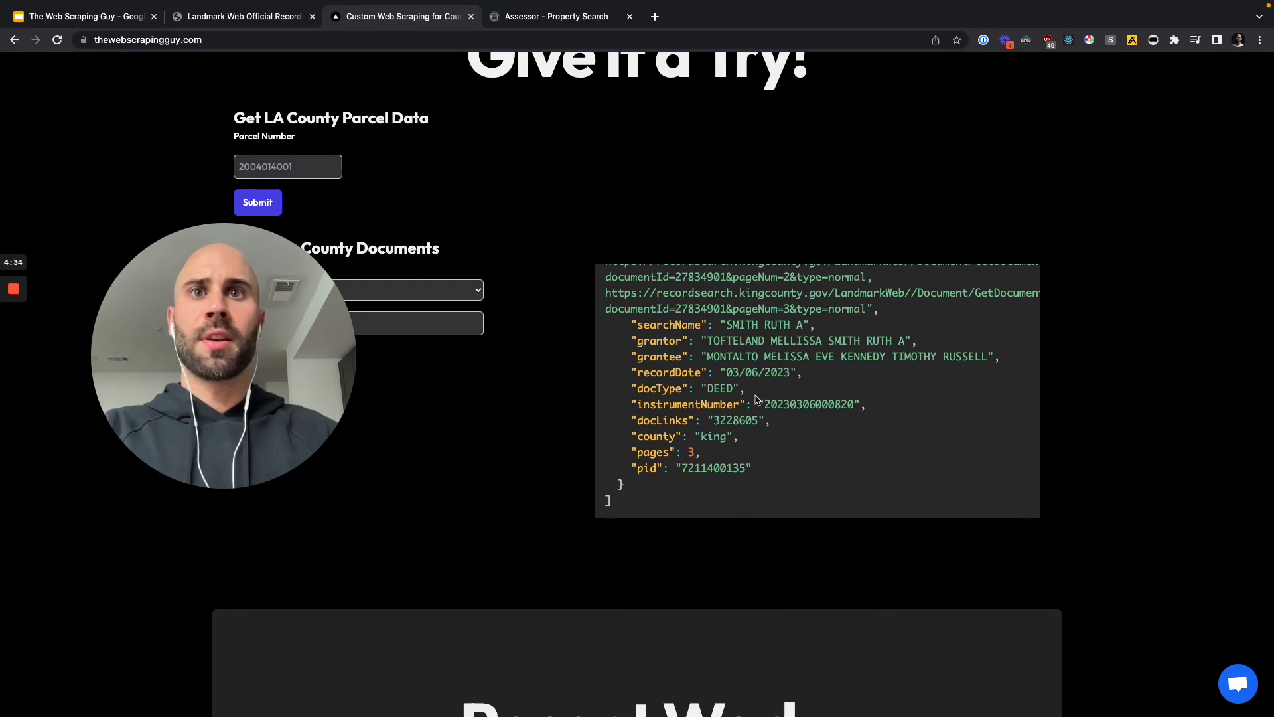
{"action": "mouse_move", "coordinate": [747, 398]}
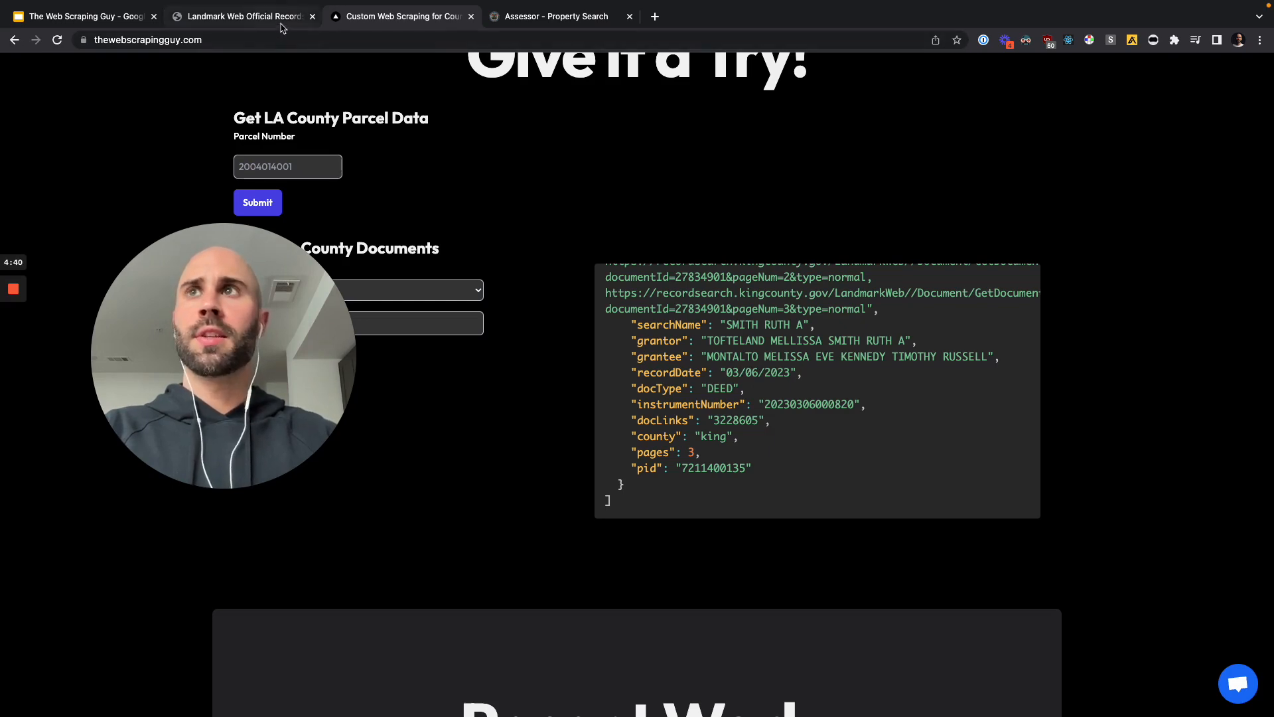
{"action": "left_click", "coordinate": [241, 16]}
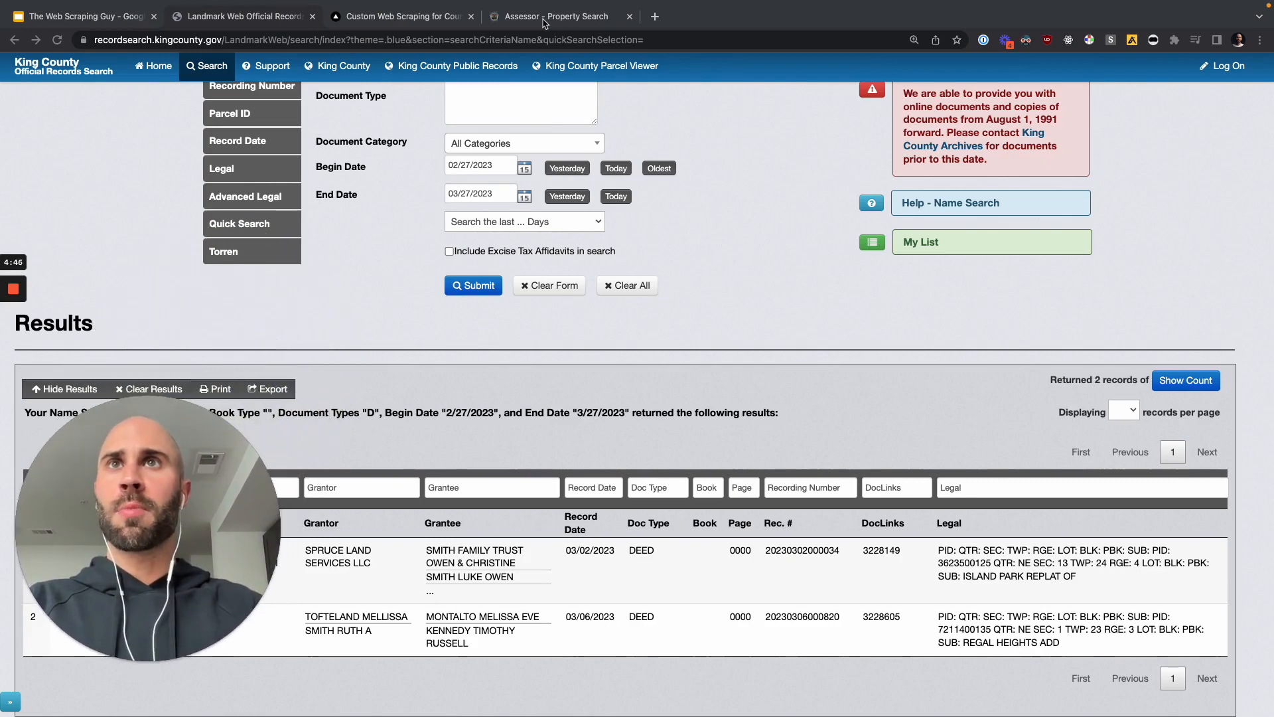
{"action": "left_click", "coordinate": [400, 16]}
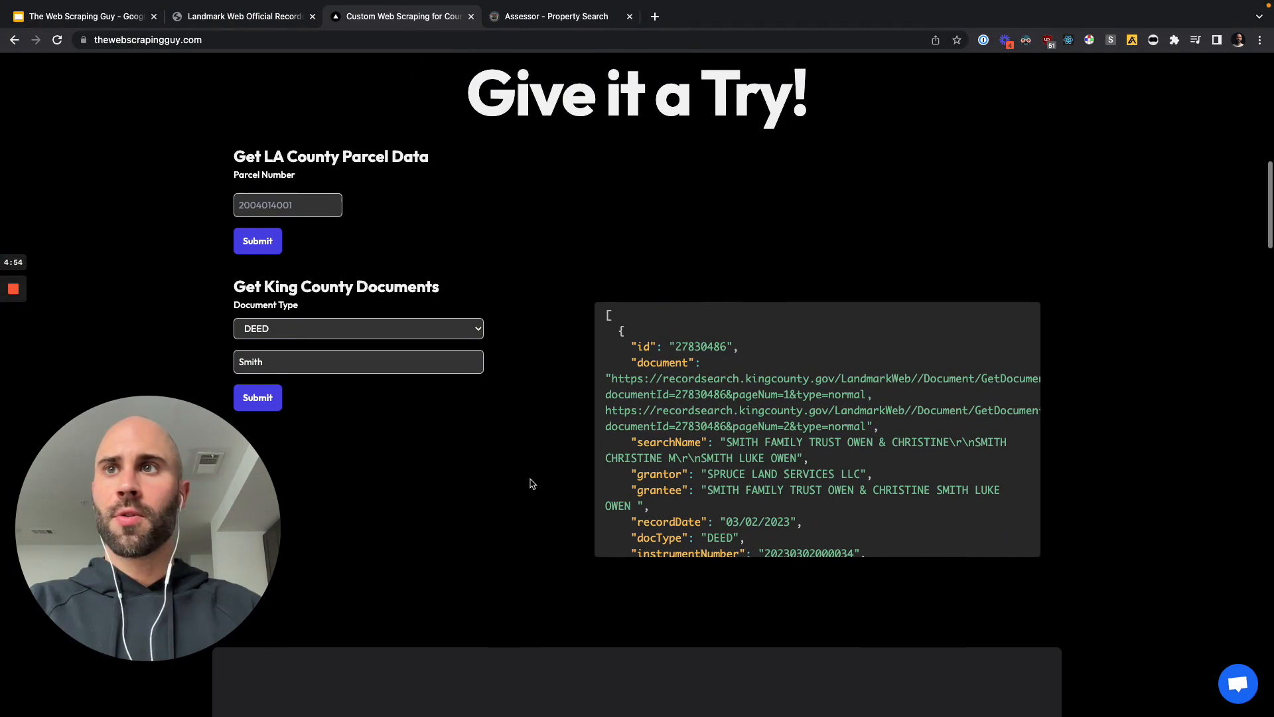
{"action": "left_click", "coordinate": [81, 16]}
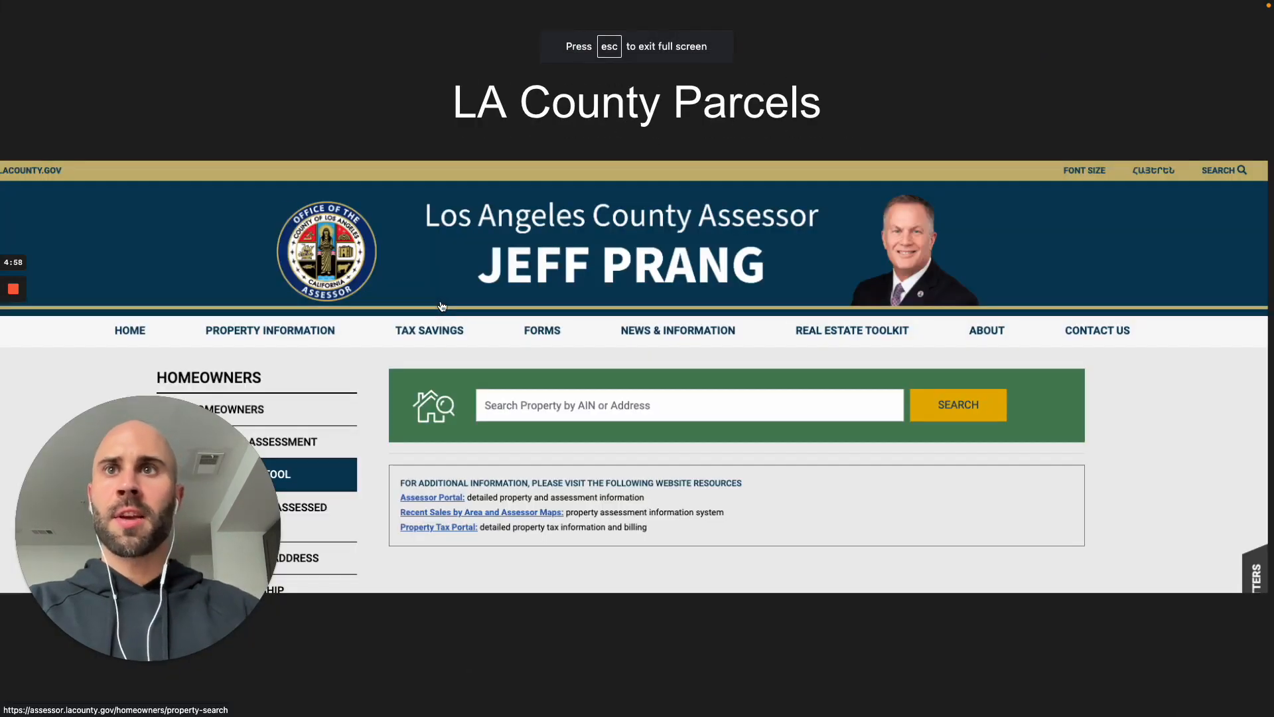
{"action": "mouse_move", "coordinate": [600, 336]}
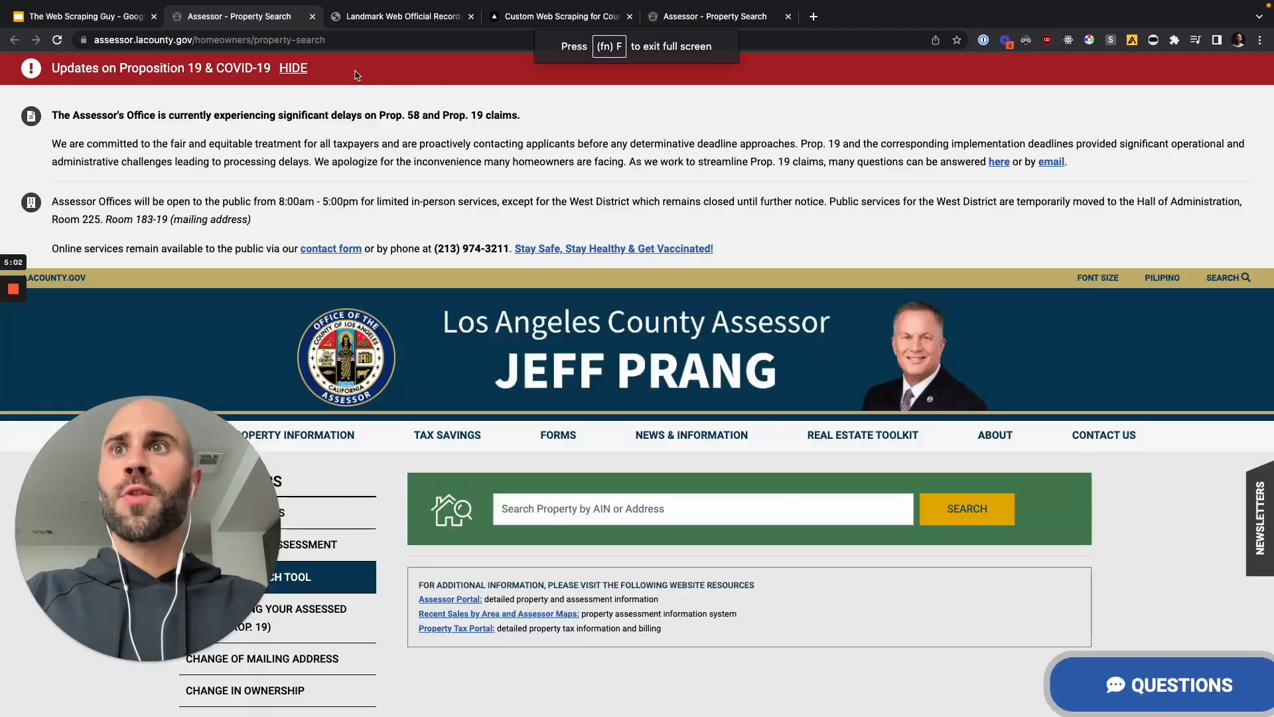
{"action": "scroll", "scroll_direction": "down", "scroll_amount": 3}
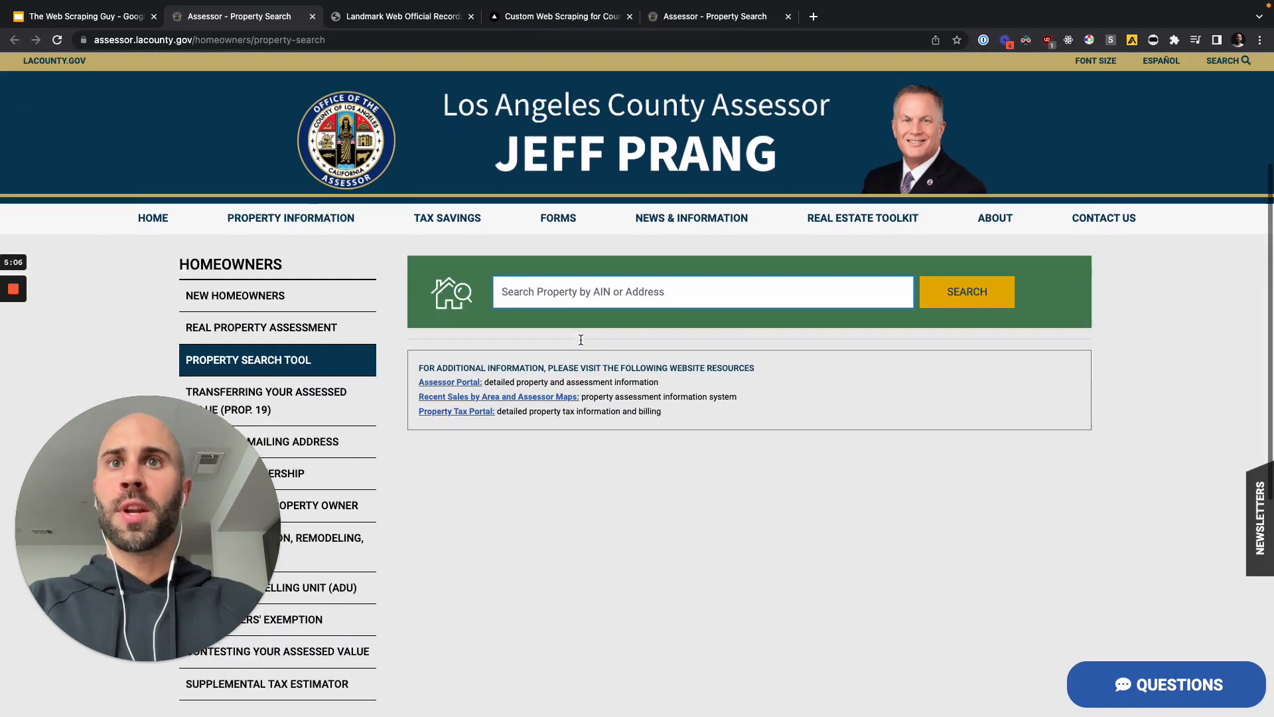
{"action": "left_click", "coordinate": [559, 16]}
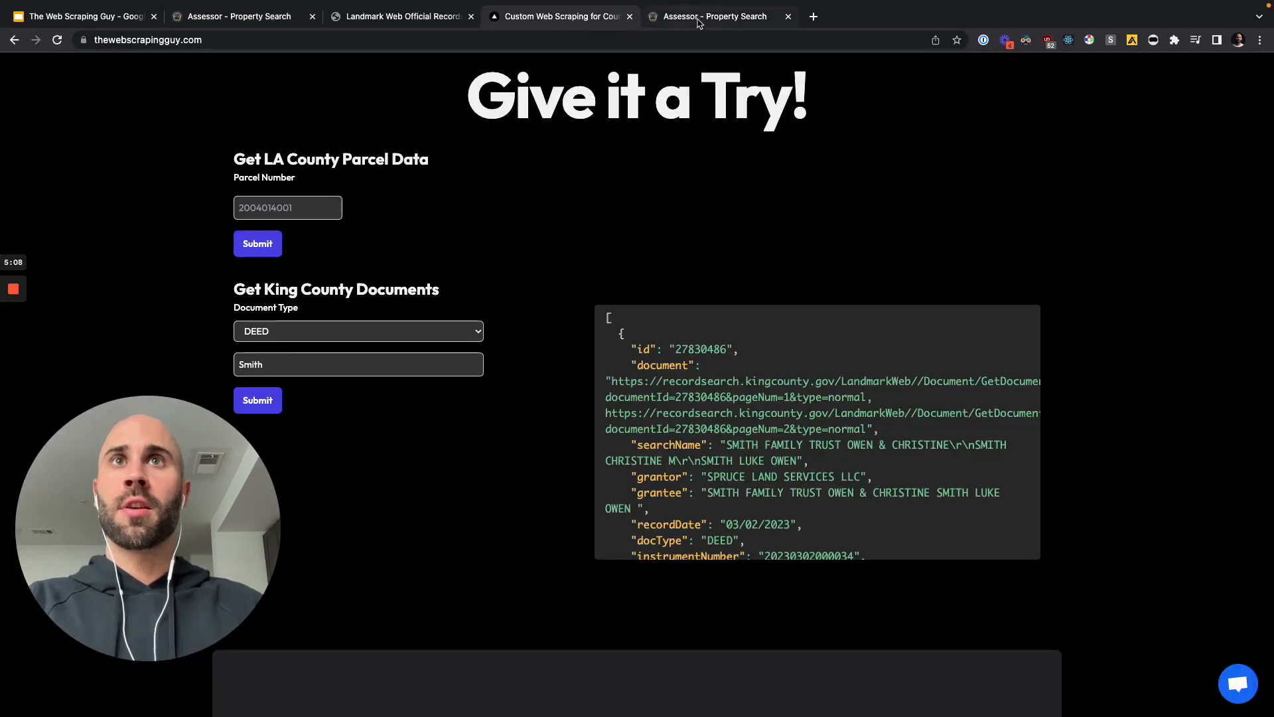
{"action": "left_click", "coordinate": [718, 16]}
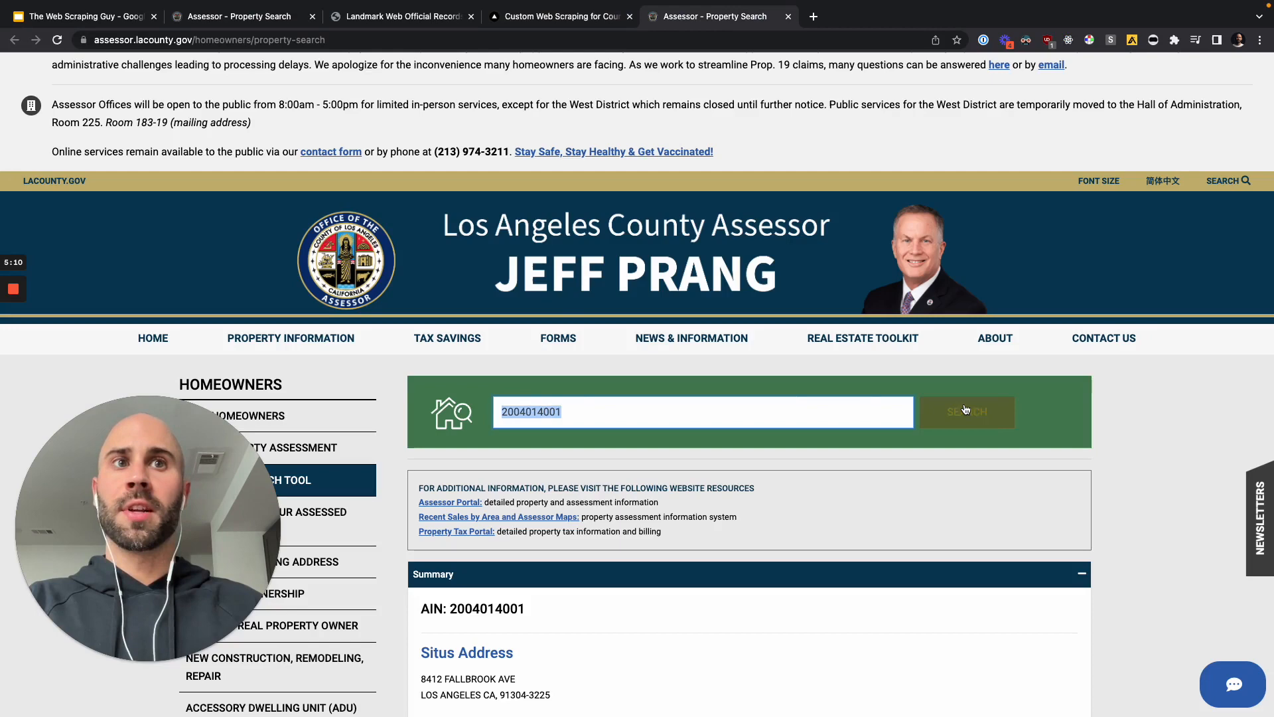
{"action": "scroll", "scroll_direction": "down", "scroll_amount": 3}
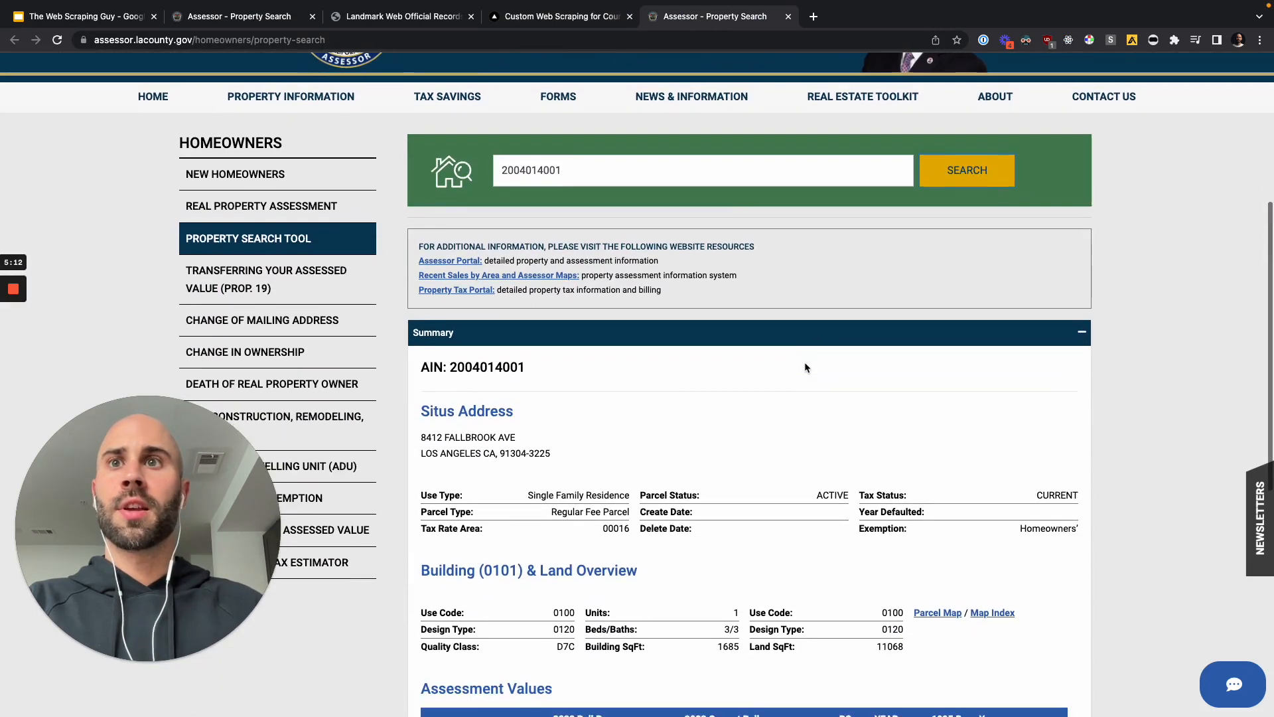
{"action": "scroll", "scroll_direction": "down", "scroll_amount": 3}
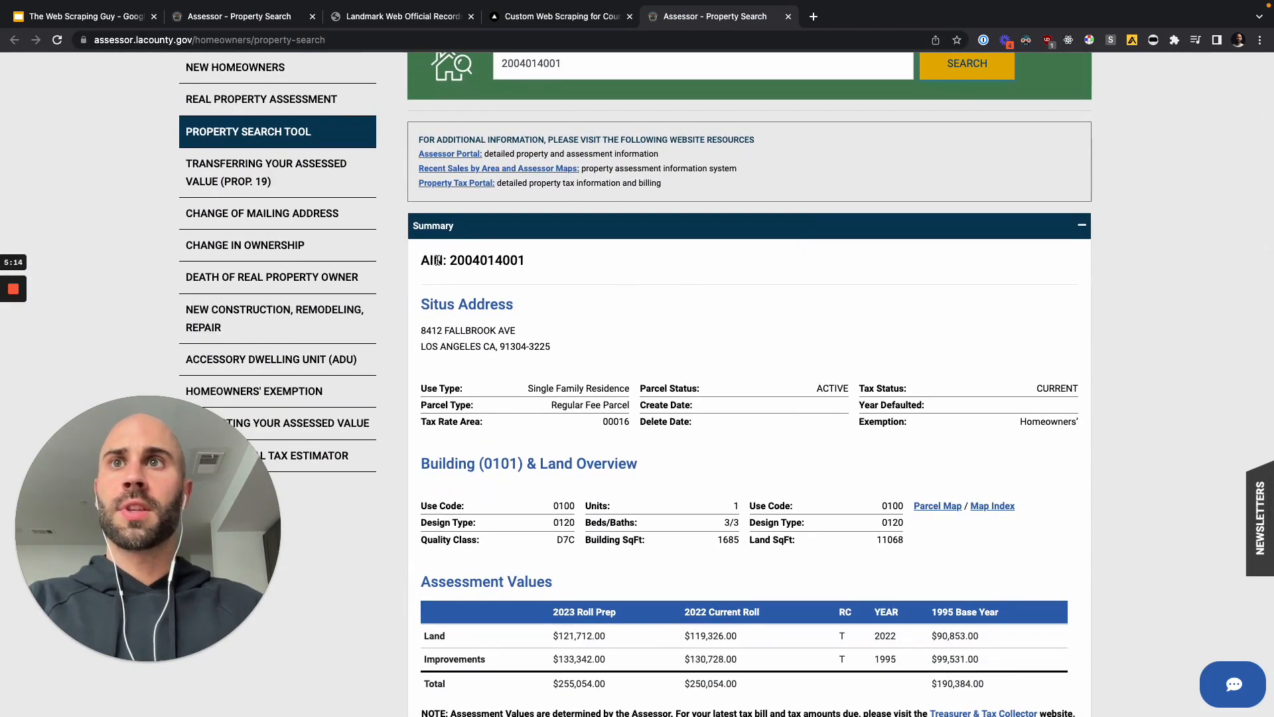
{"action": "double_click", "coordinate": [485, 261]}
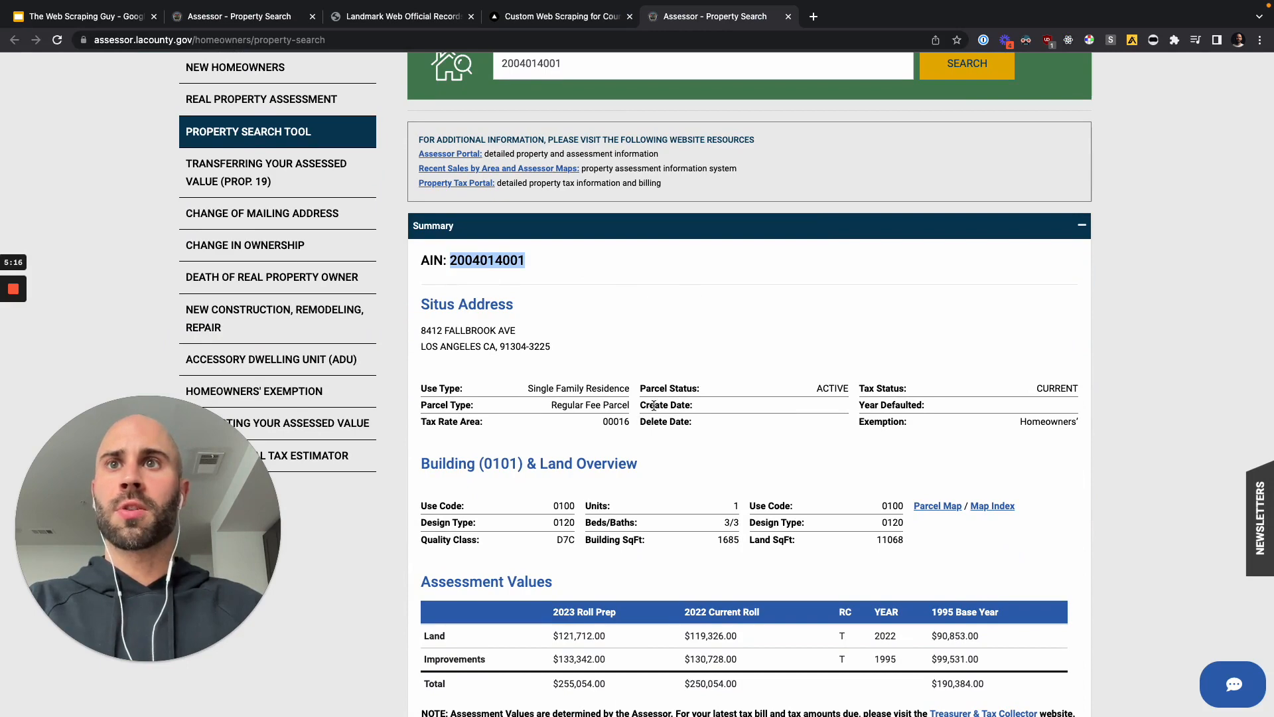
{"action": "scroll", "scroll_direction": "down", "scroll_amount": 3}
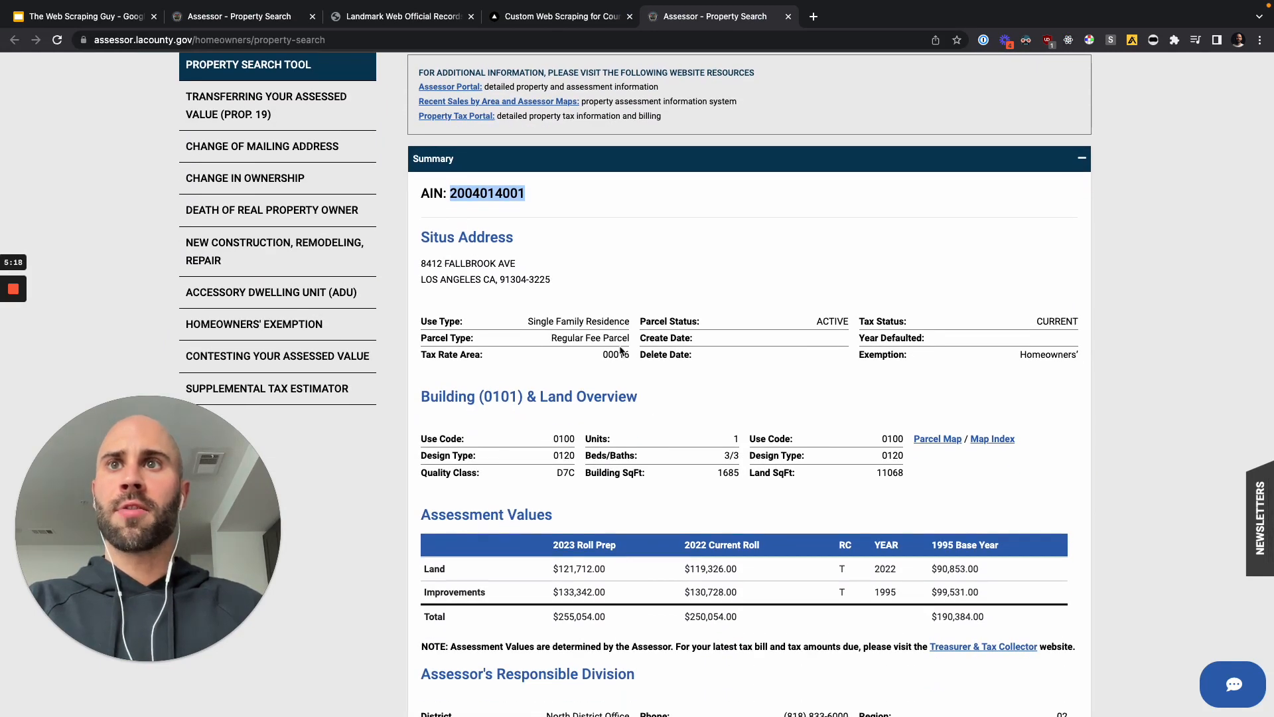
{"action": "scroll", "scroll_direction": "down", "scroll_amount": 3}
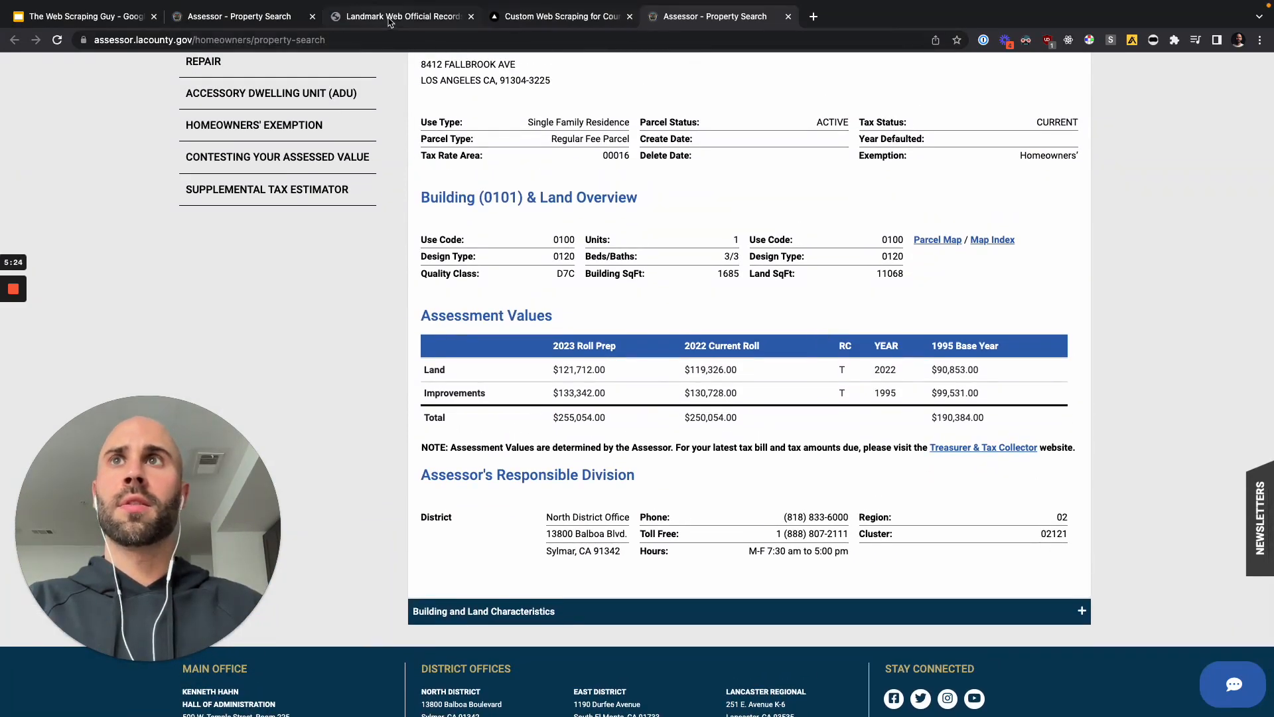
{"action": "left_click", "coordinate": [560, 16]}
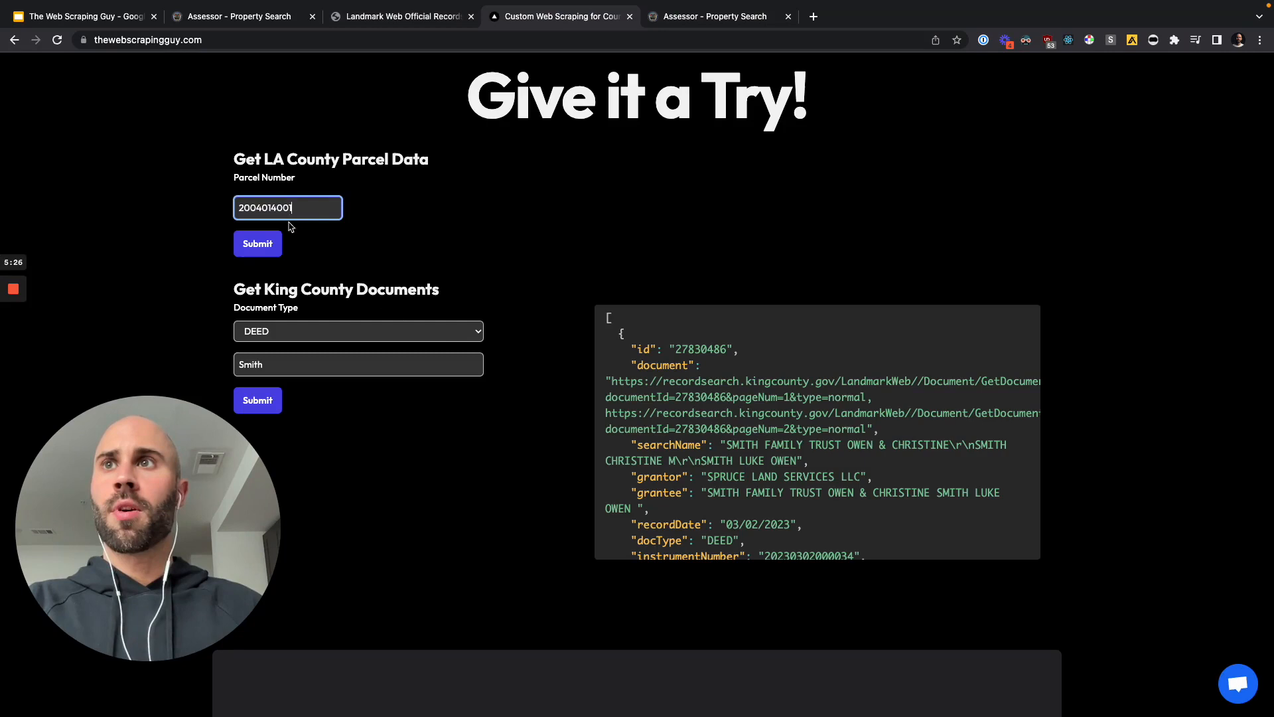
{"action": "left_click", "coordinate": [258, 243]}
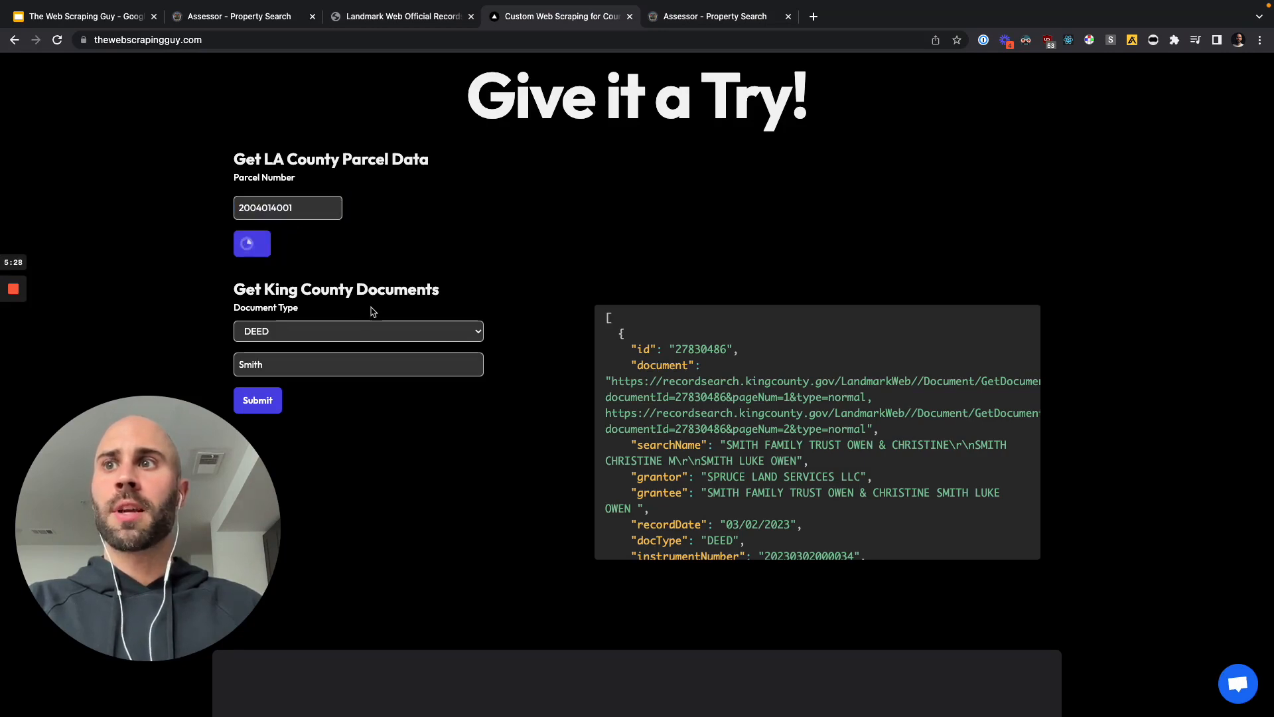
{"action": "left_click", "coordinate": [252, 243]}
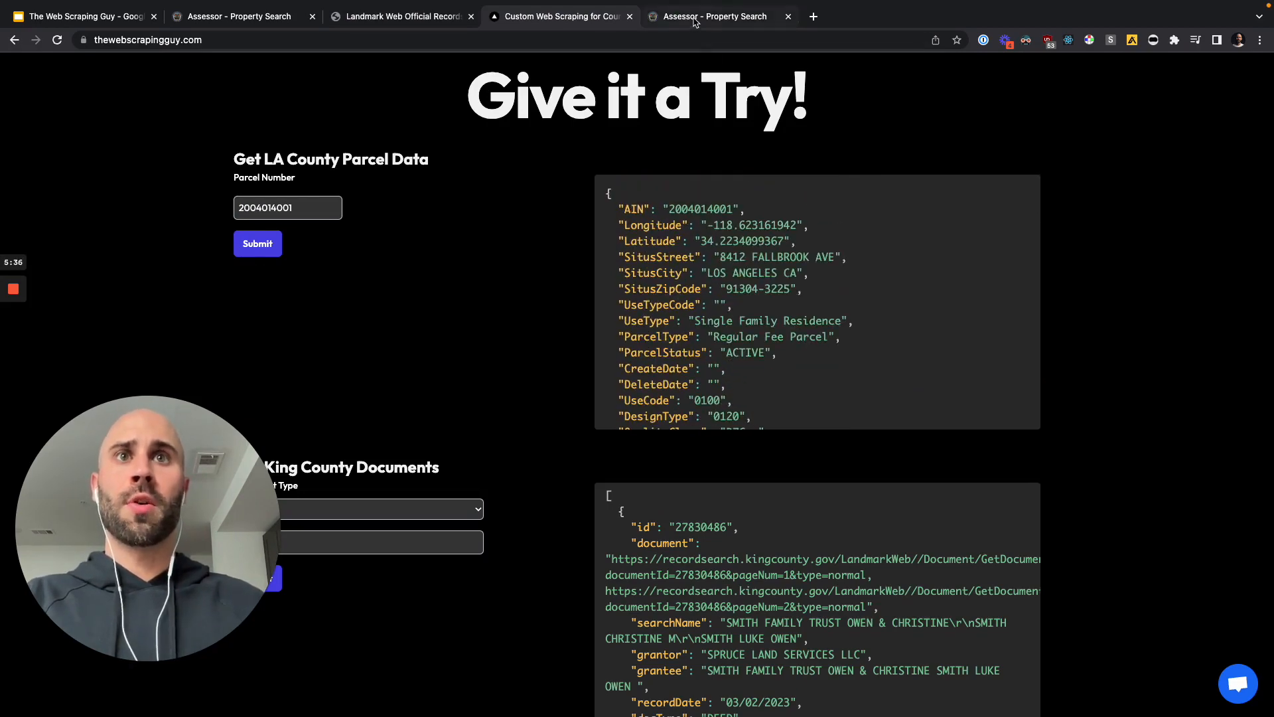
{"action": "left_click", "coordinate": [718, 16]}
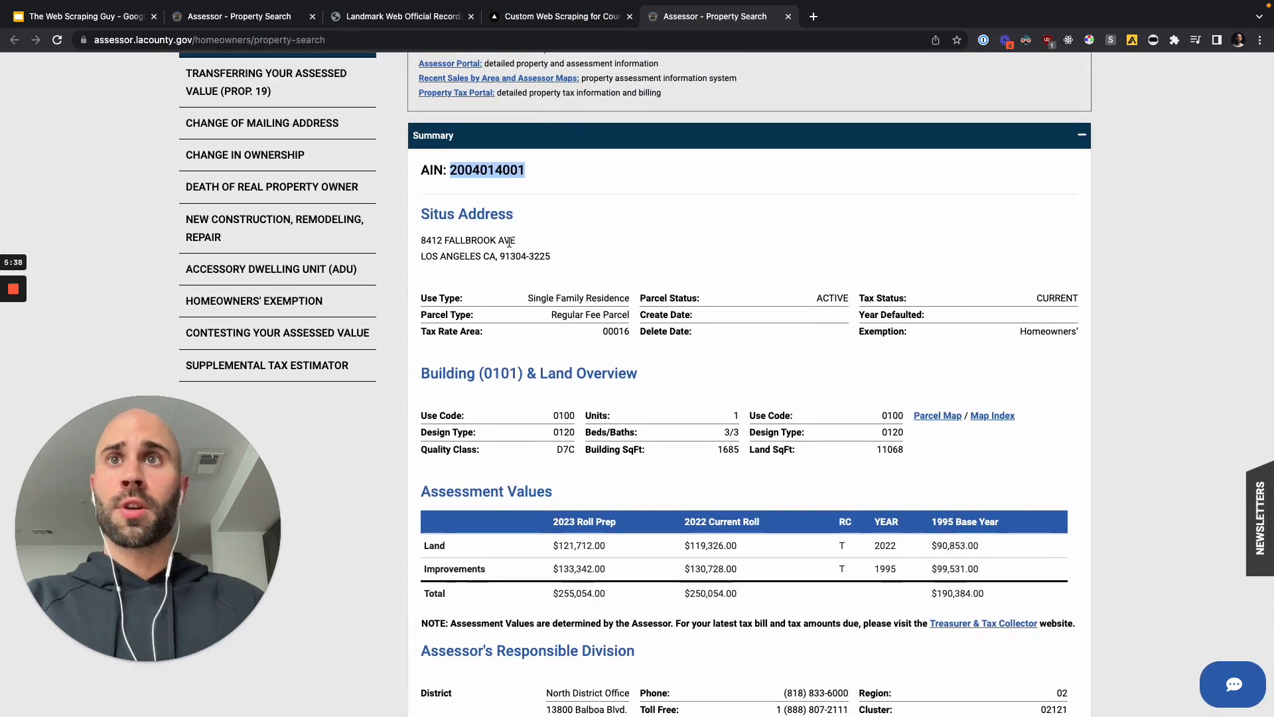
Compare the scraper's parcel JSON with the assessor's address, building details and assessment values
{"action": "left_click", "coordinate": [559, 16]}
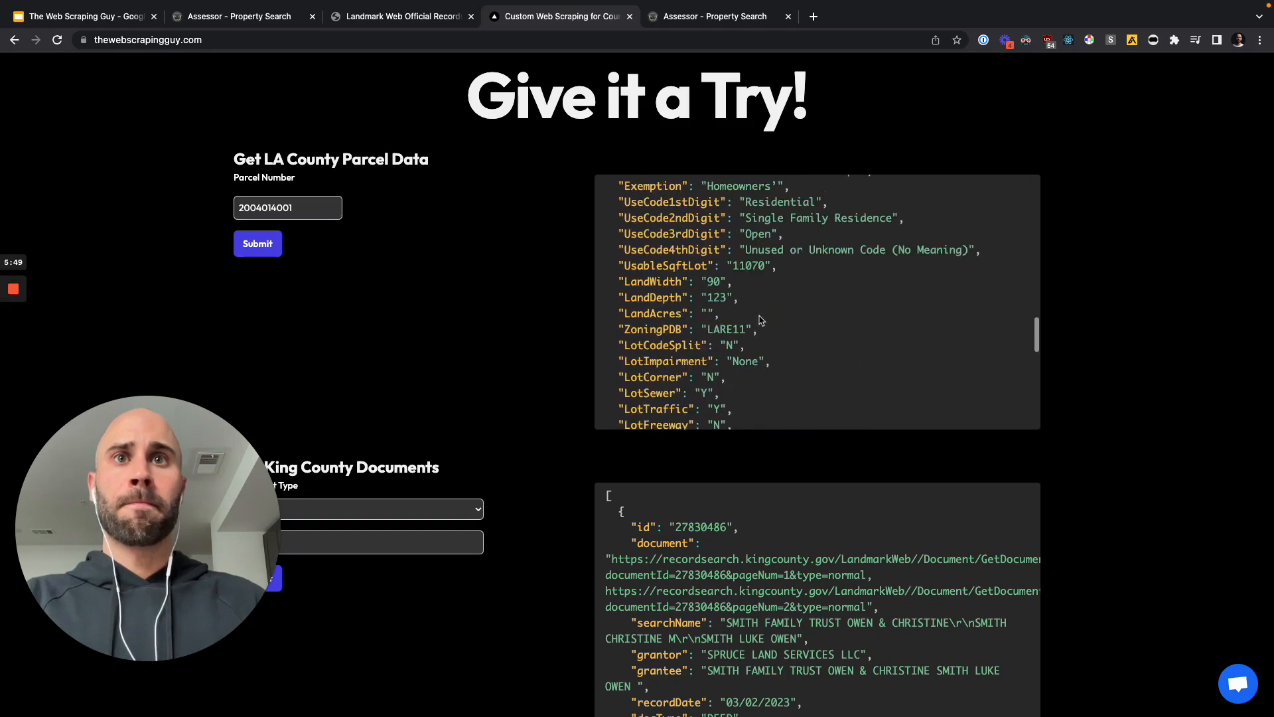
{"action": "scroll", "scroll_direction": "down", "scroll_amount": 3}
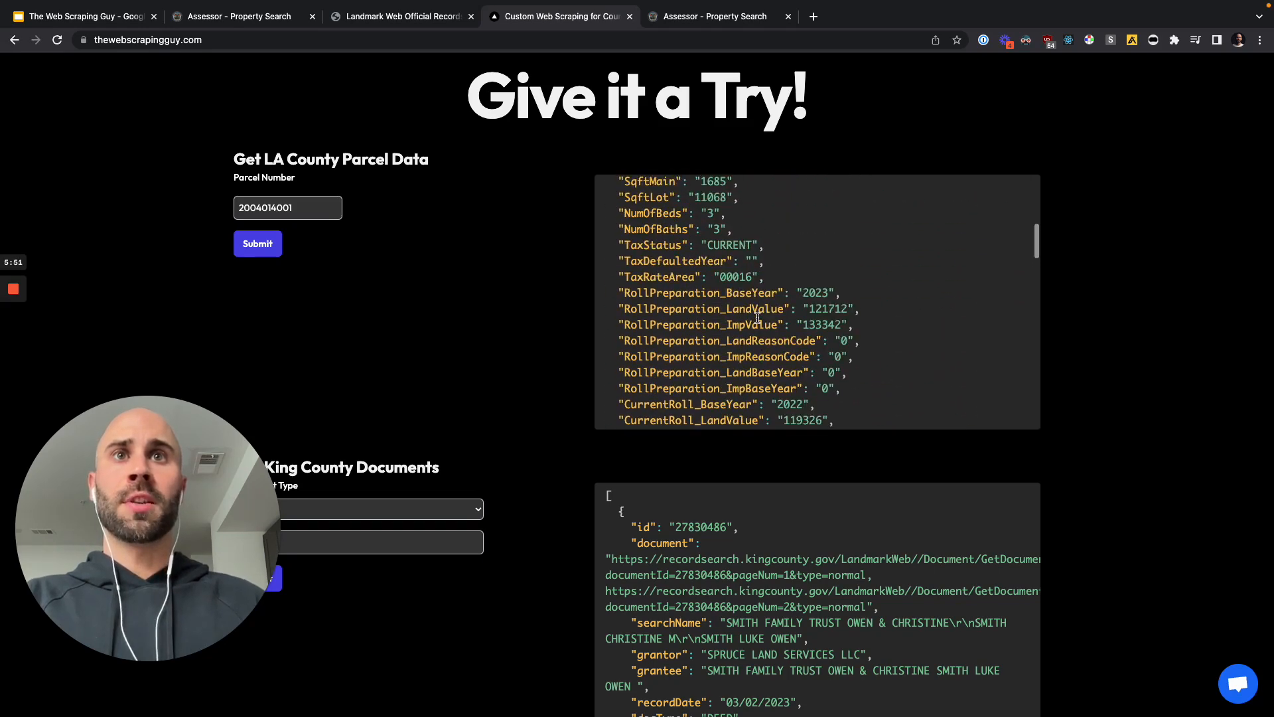
{"action": "left_click", "coordinate": [718, 16]}
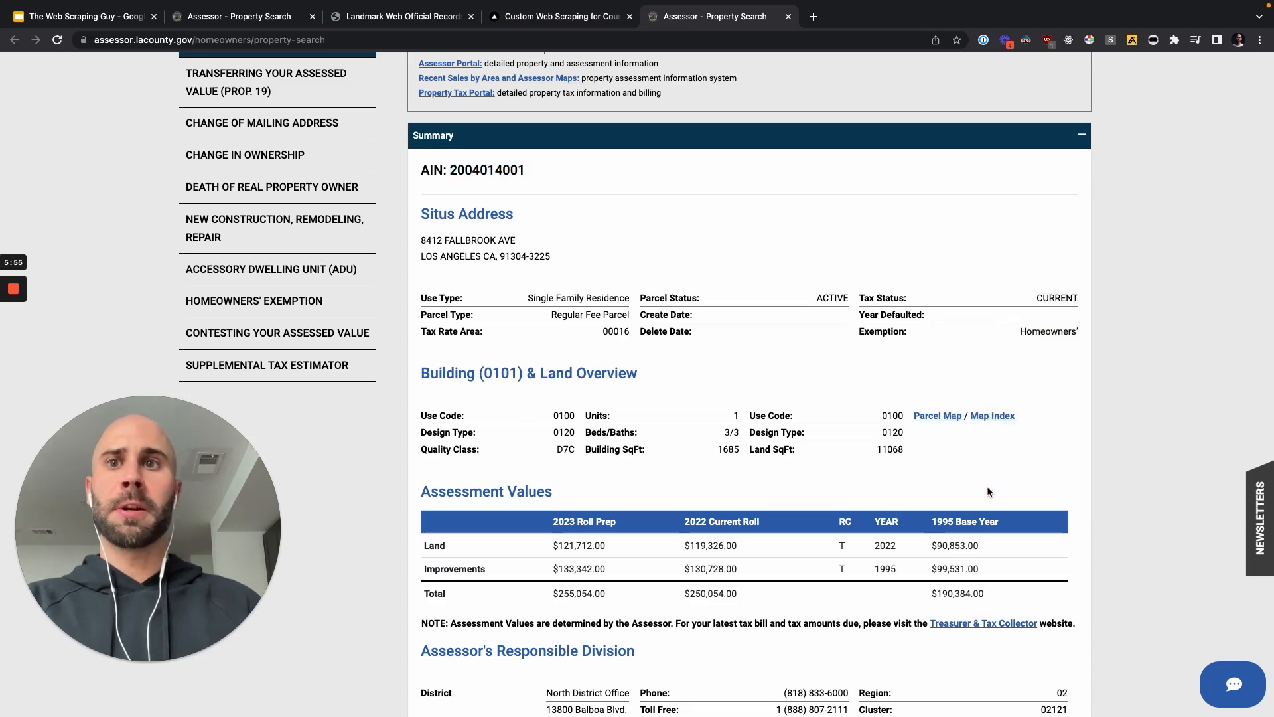
{"action": "key", "text": "f12"}
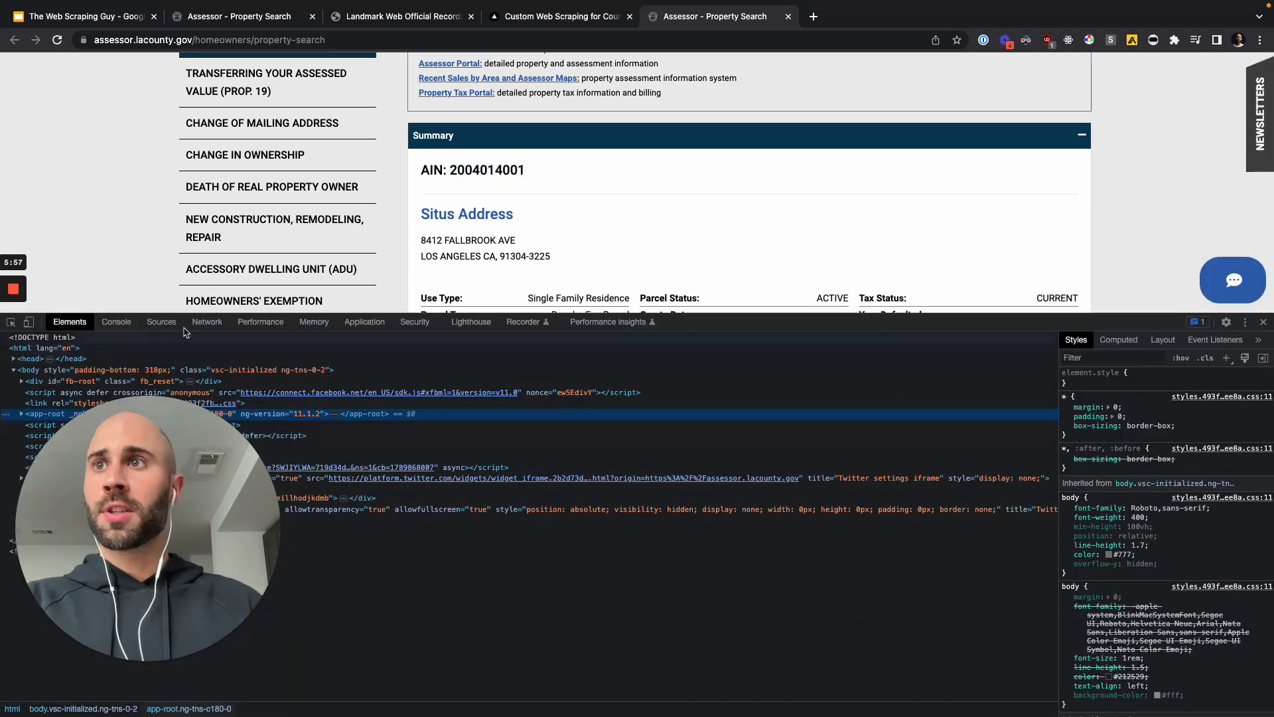
{"action": "left_click", "coordinate": [207, 322]}
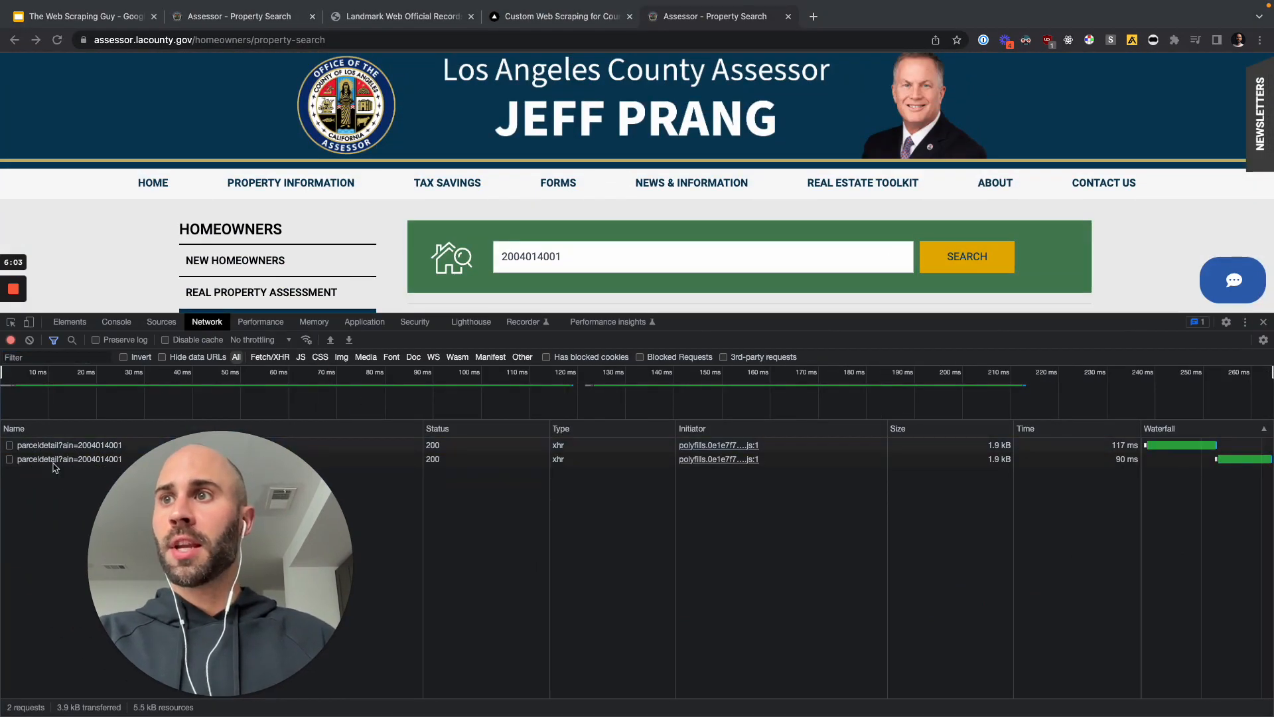
{"action": "left_click", "coordinate": [69, 445]}
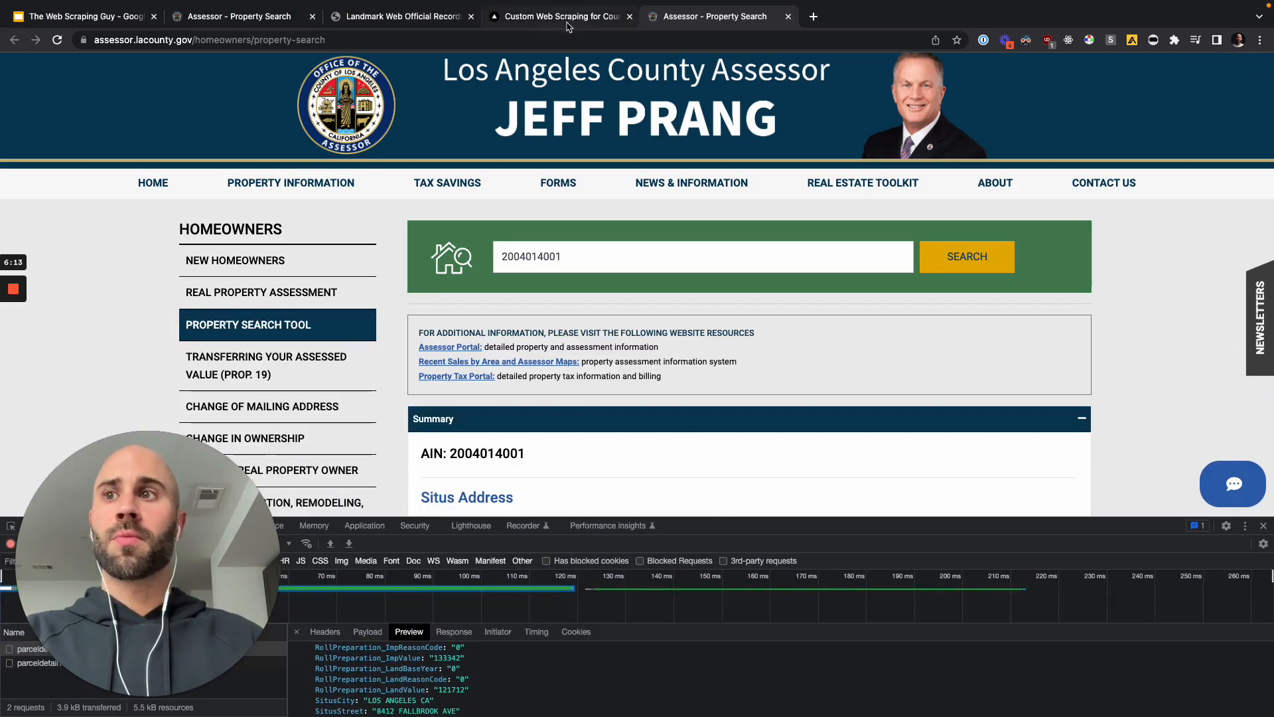
{"action": "left_click", "coordinate": [559, 16]}
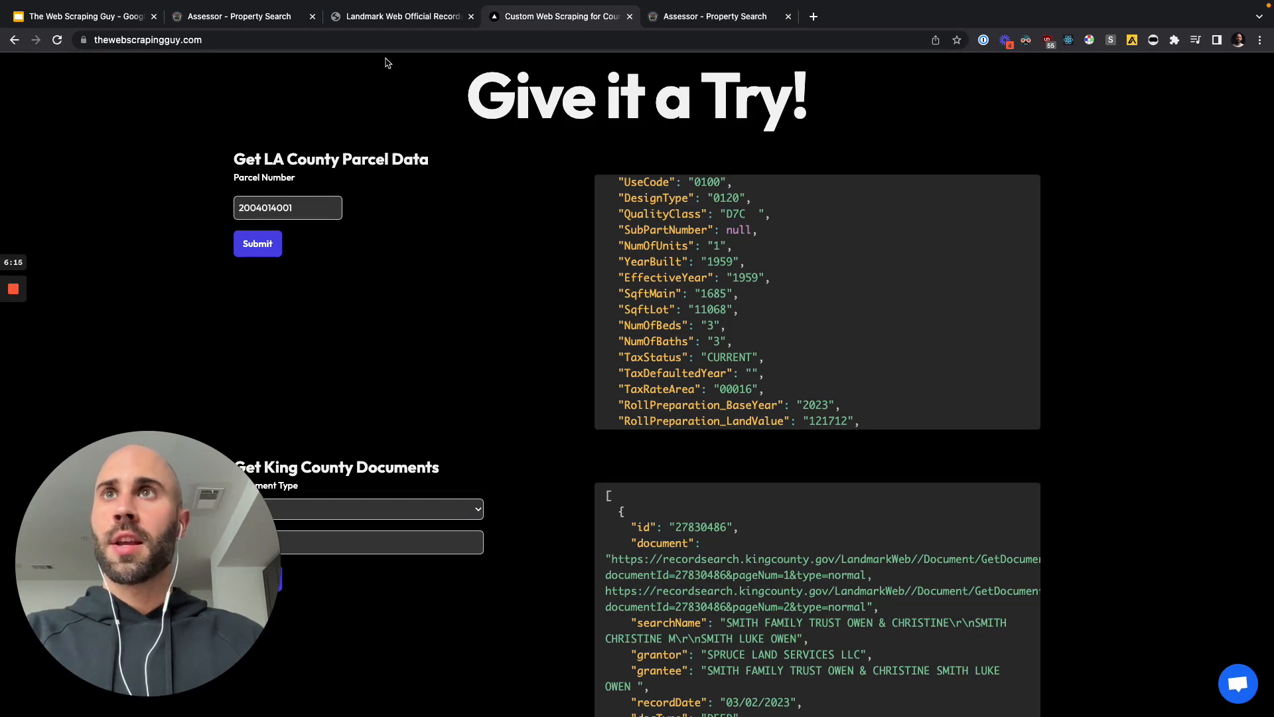